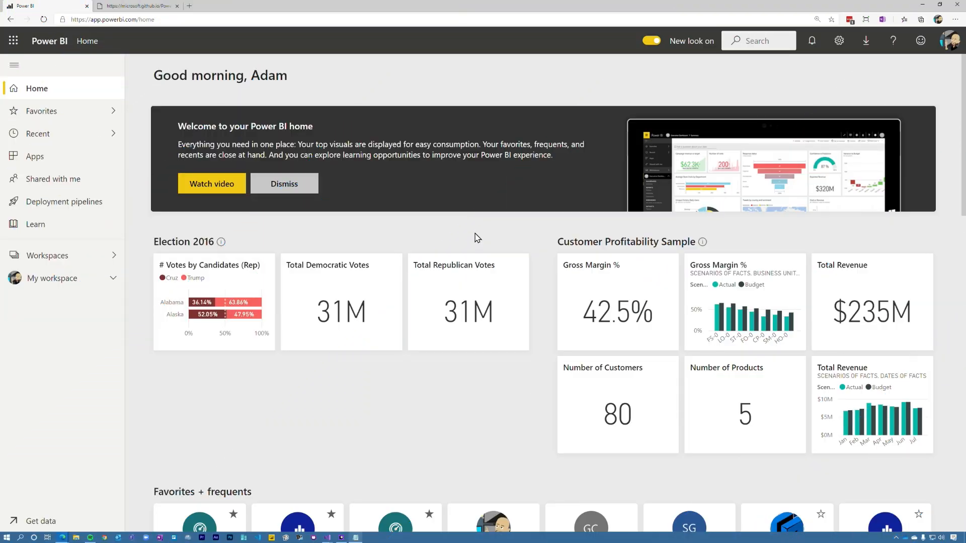
mouse_move(463, 239)
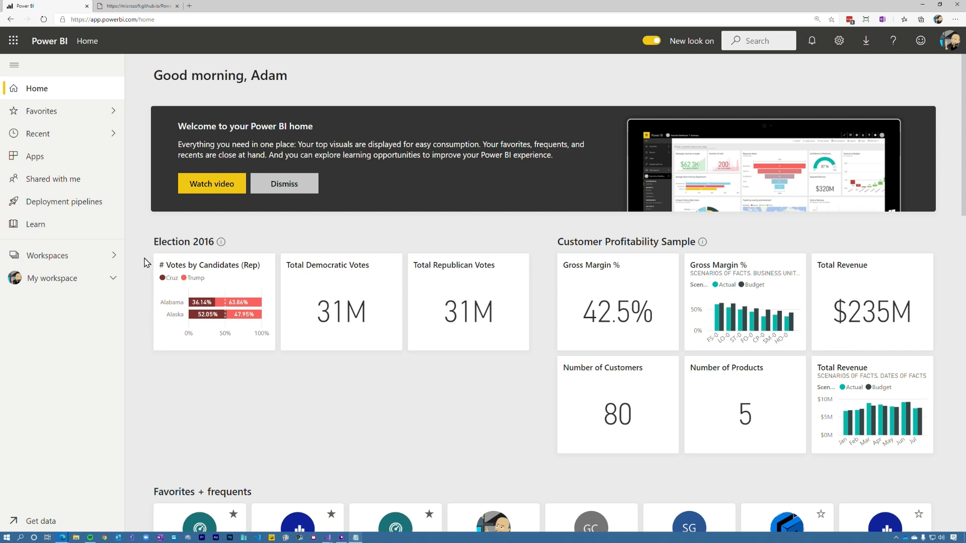
Open the Row Level Security workspace from the Workspaces list
left_click(47, 256)
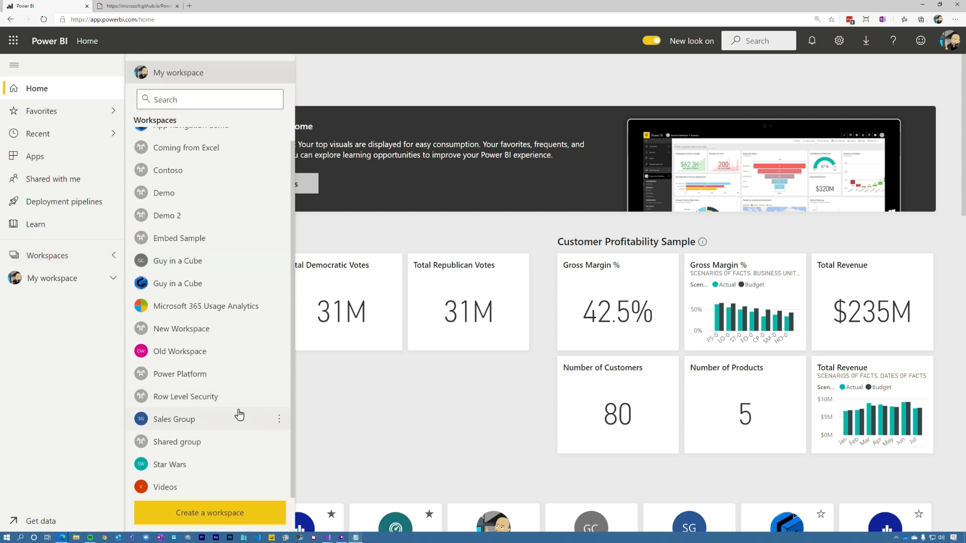
left_click(186, 396)
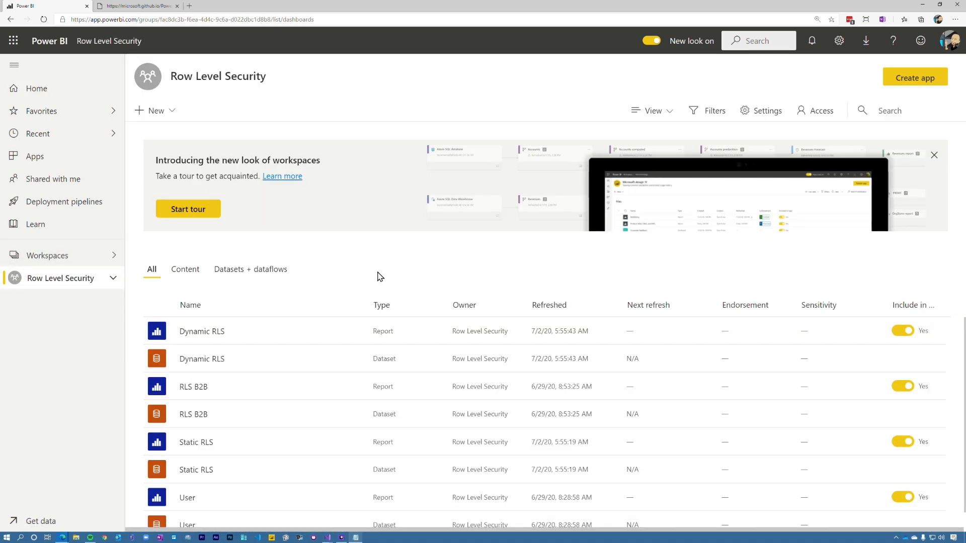
mouse_move(354, 252)
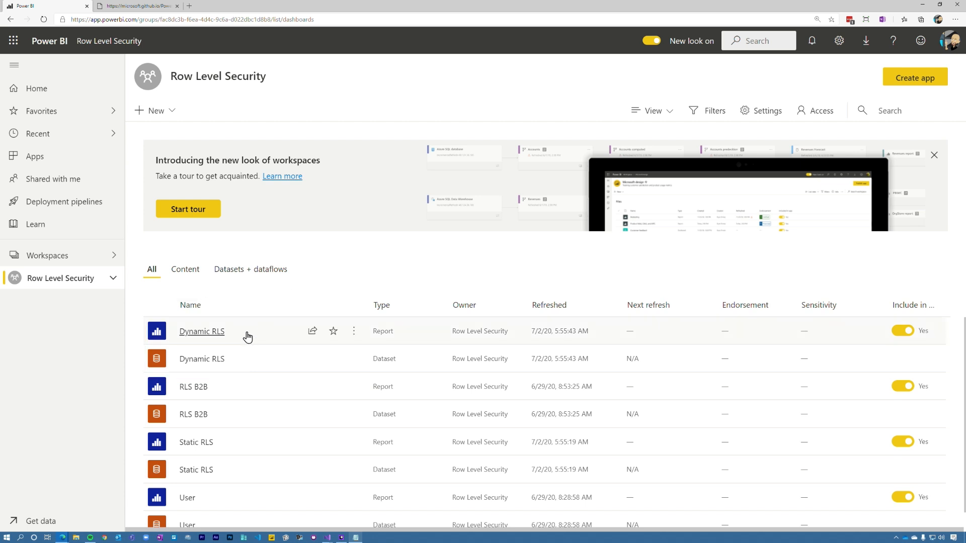
Open the Dynamic RLS dataset's Security page and show the Salesperson role's options
left_click(353, 359)
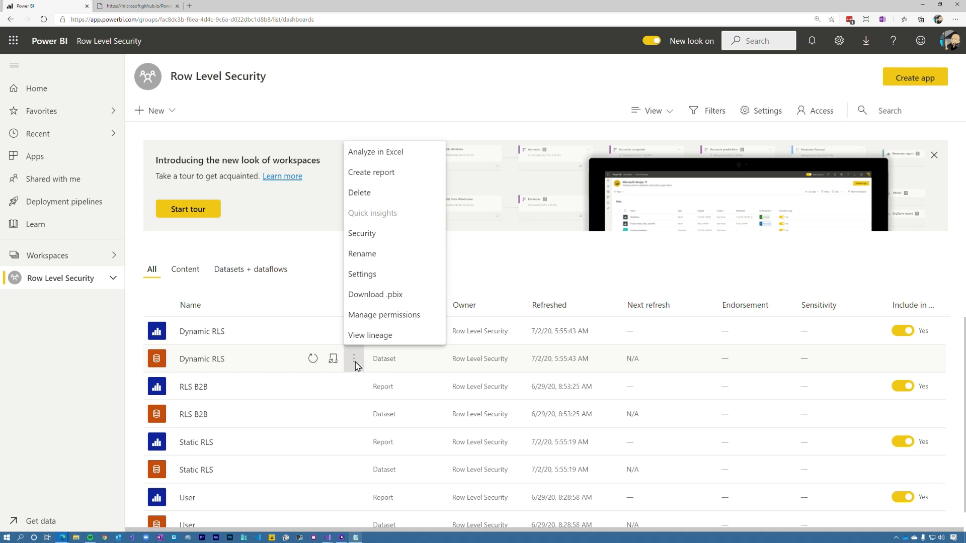
left_click(363, 233)
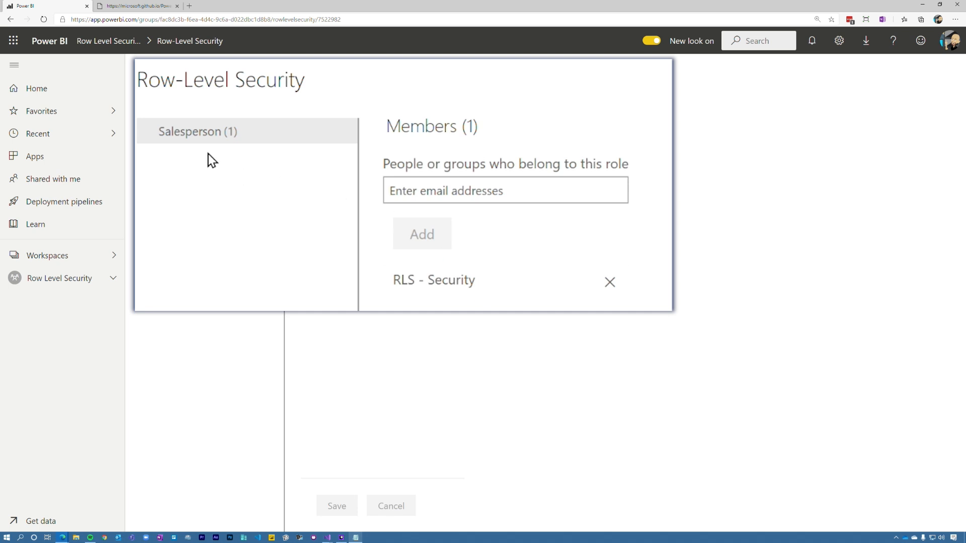
mouse_move(207, 159)
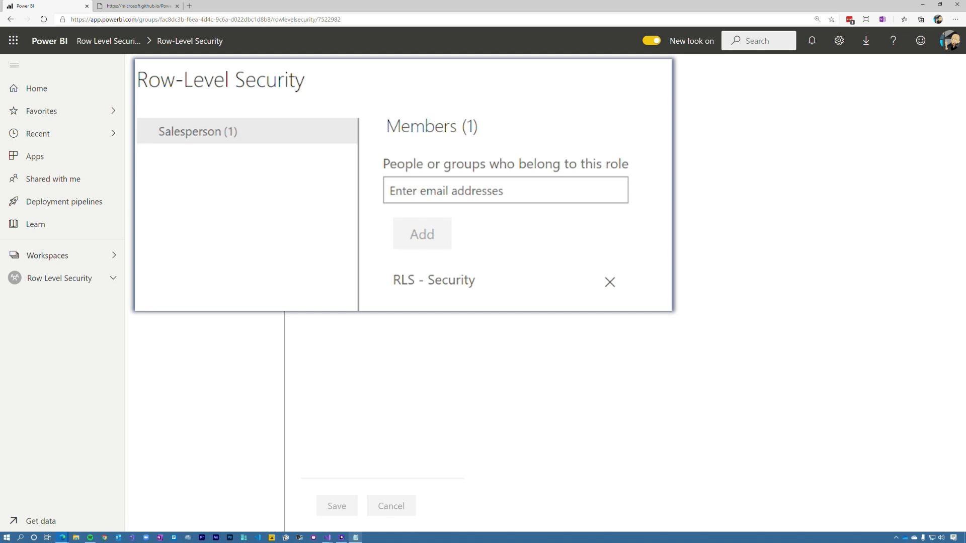
mouse_move(472, 310)
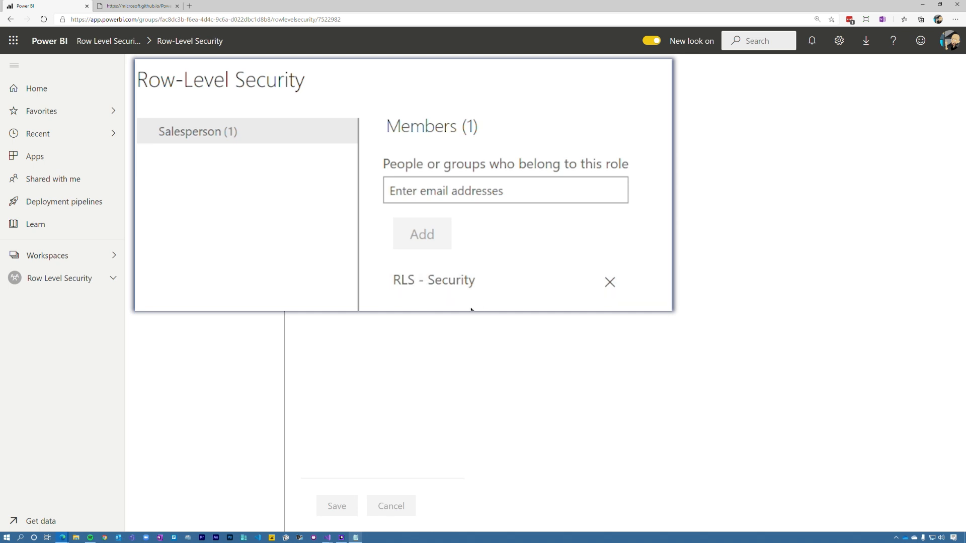
mouse_move(345, 273)
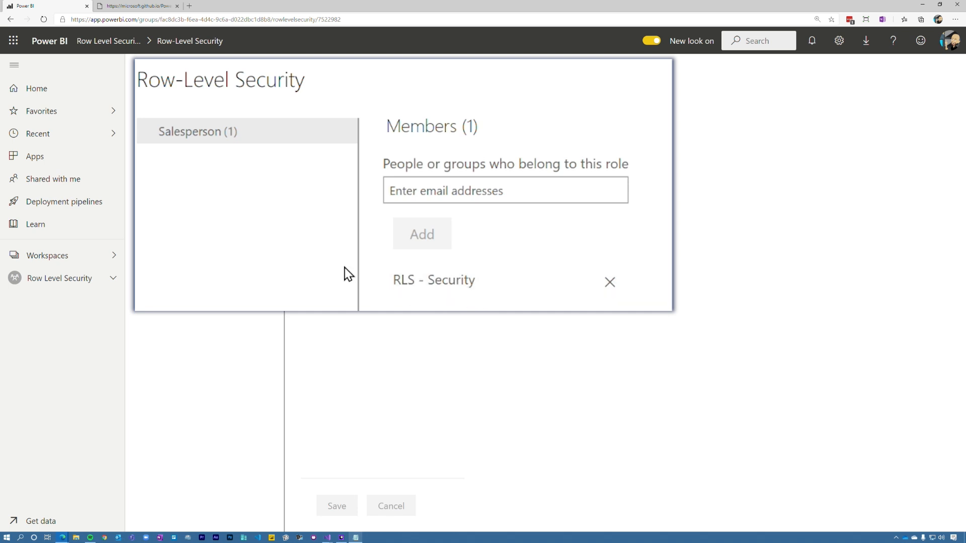
mouse_move(220, 154)
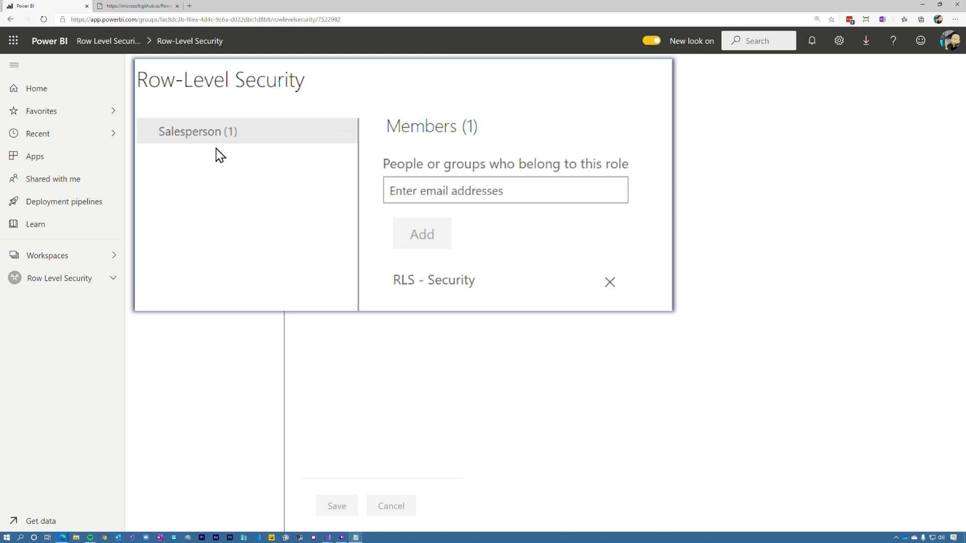
left_click(346, 130)
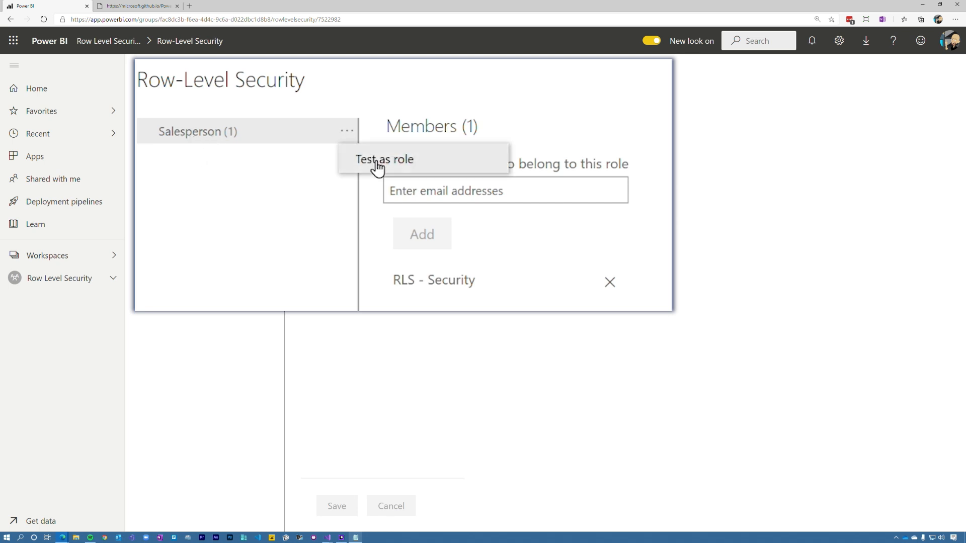
Test the report as the Salesperson role, impersonating Taj Shand to see his sales
left_click(384, 159)
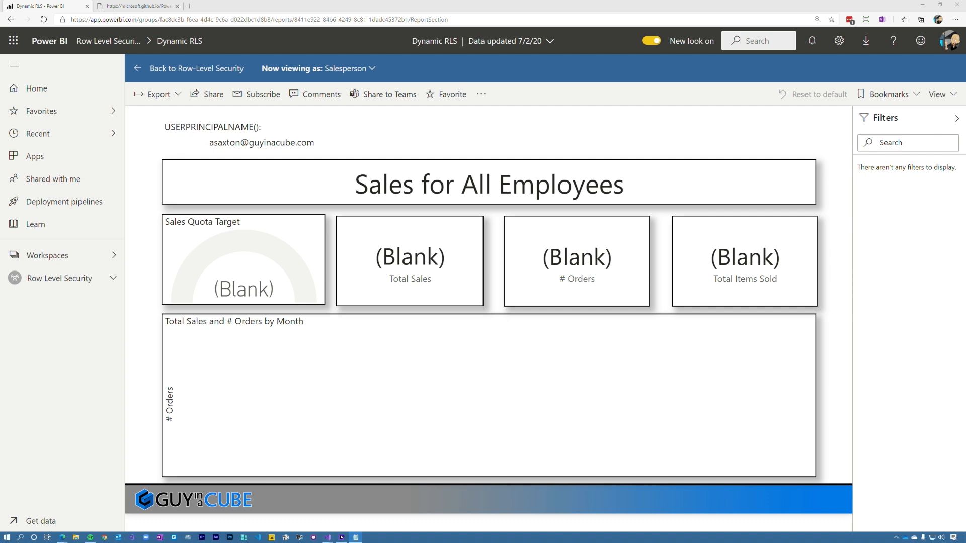
mouse_move(365, 75)
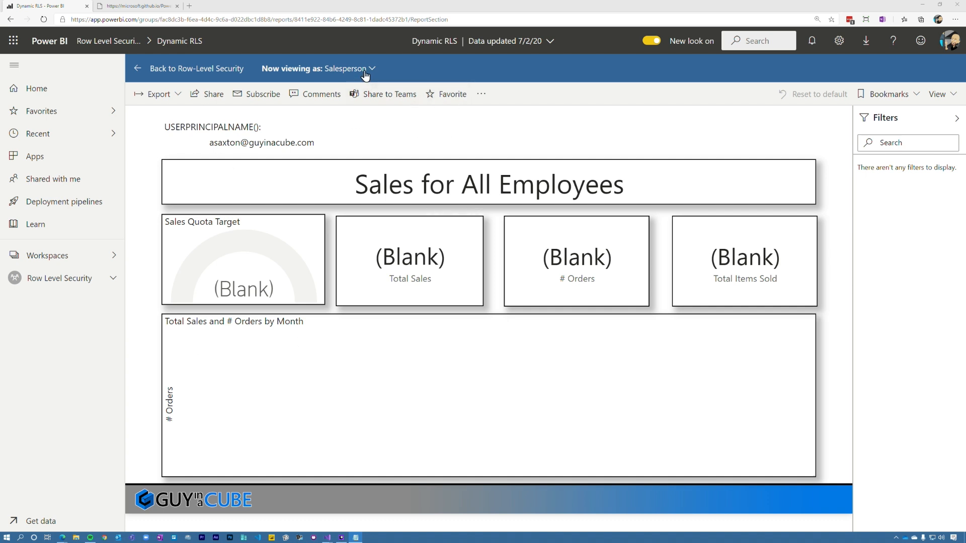
left_click(316, 68)
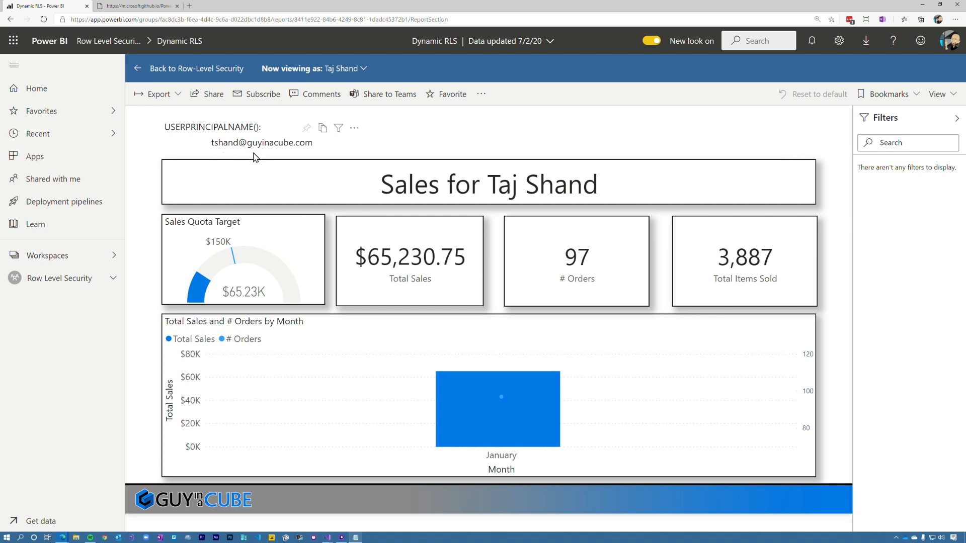
mouse_move(524, 302)
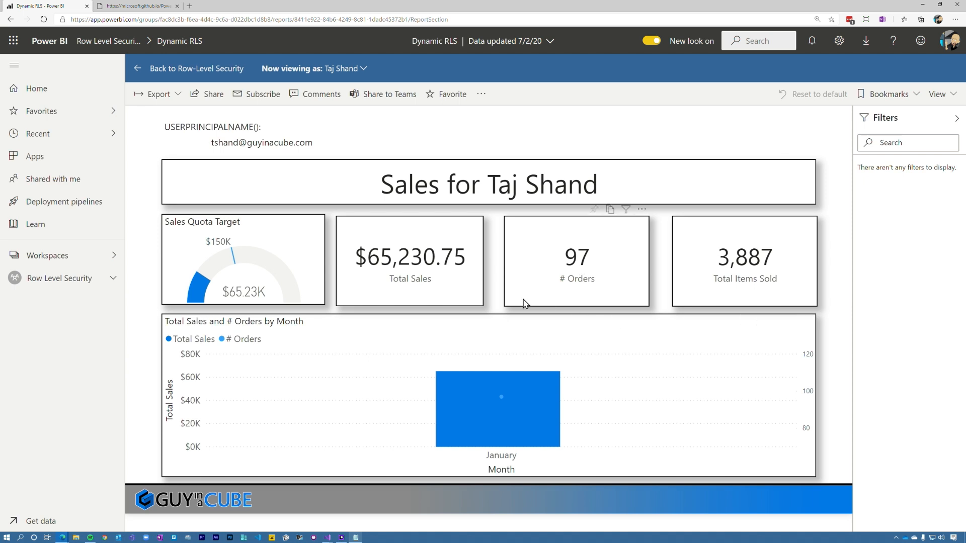
mouse_move(838, 423)
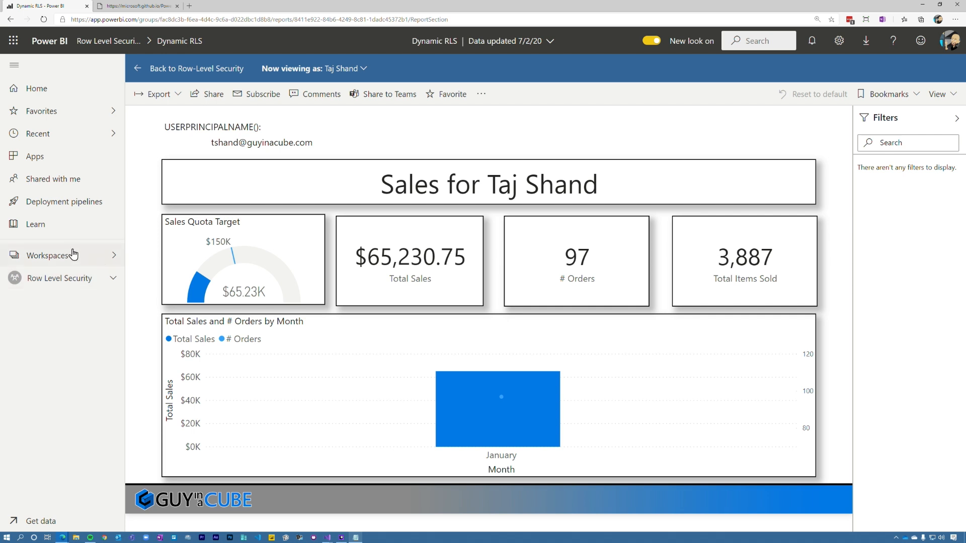
mouse_move(74, 255)
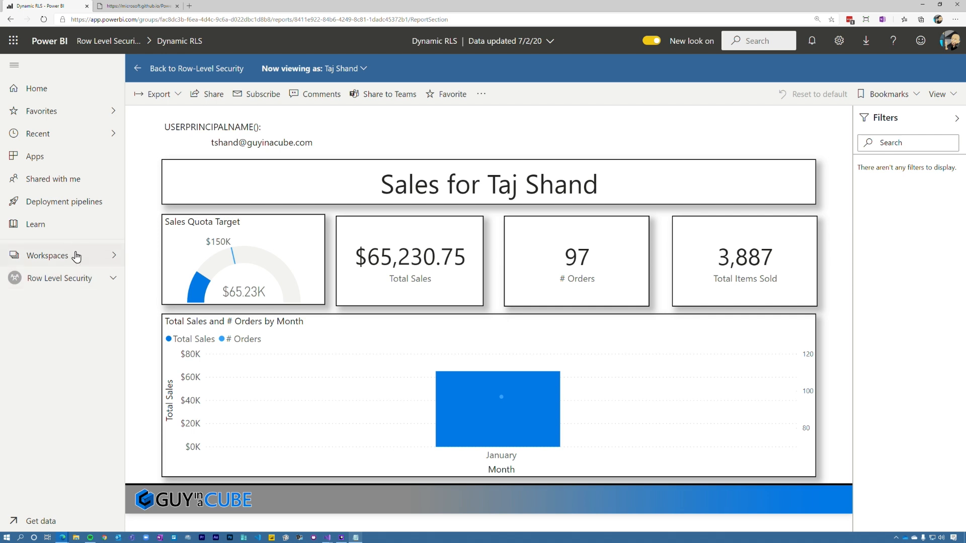
mouse_move(79, 255)
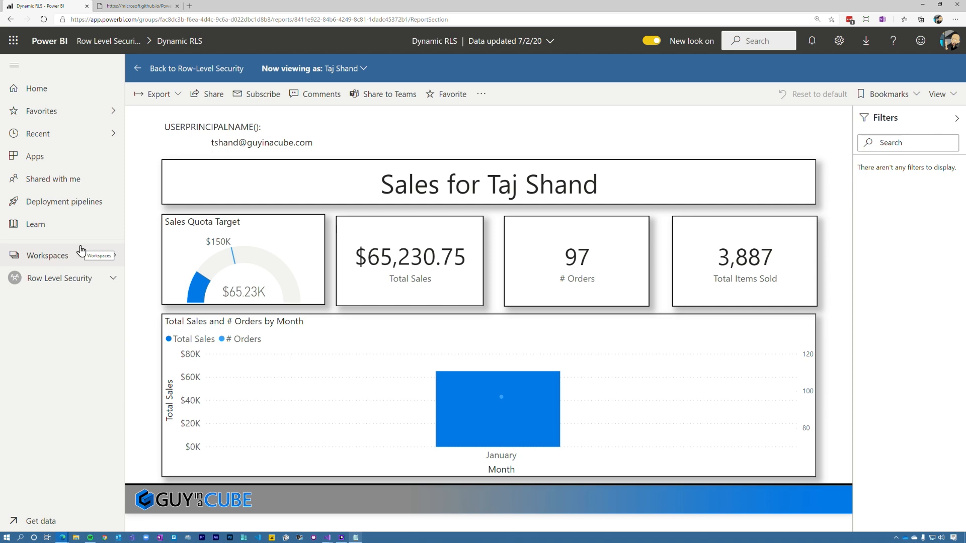
mouse_move(338, 485)
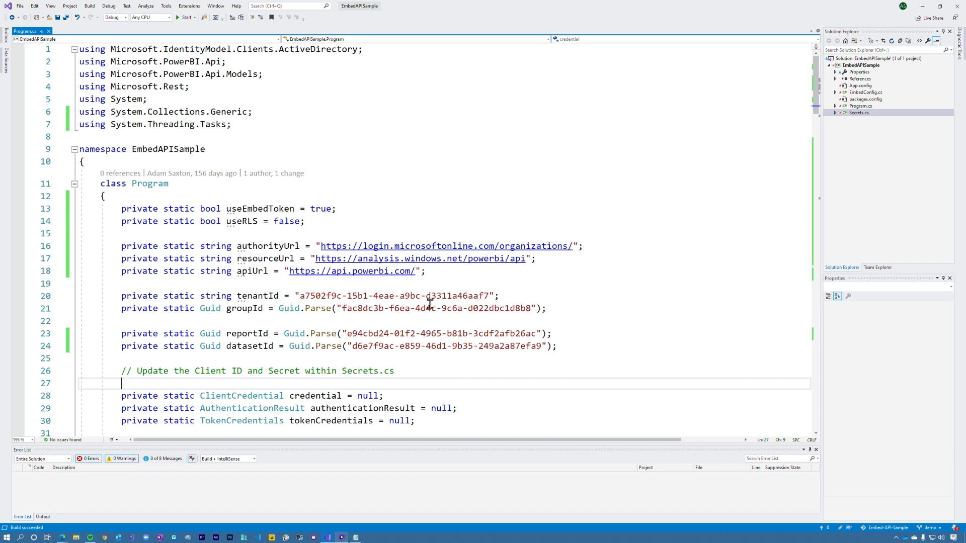
Run EmbedAPISample without debugging and select the generated embed token in the console
left_click(109, 6)
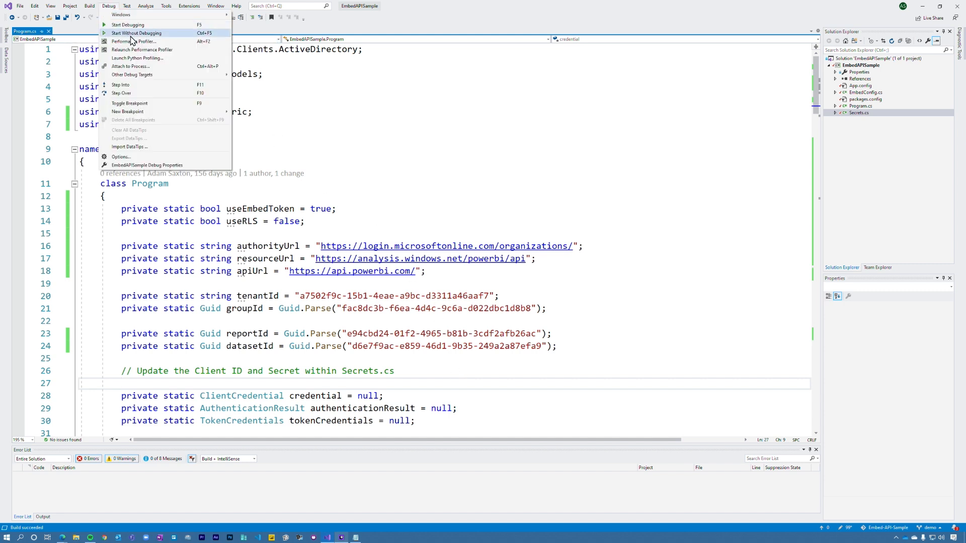
left_click(135, 33)
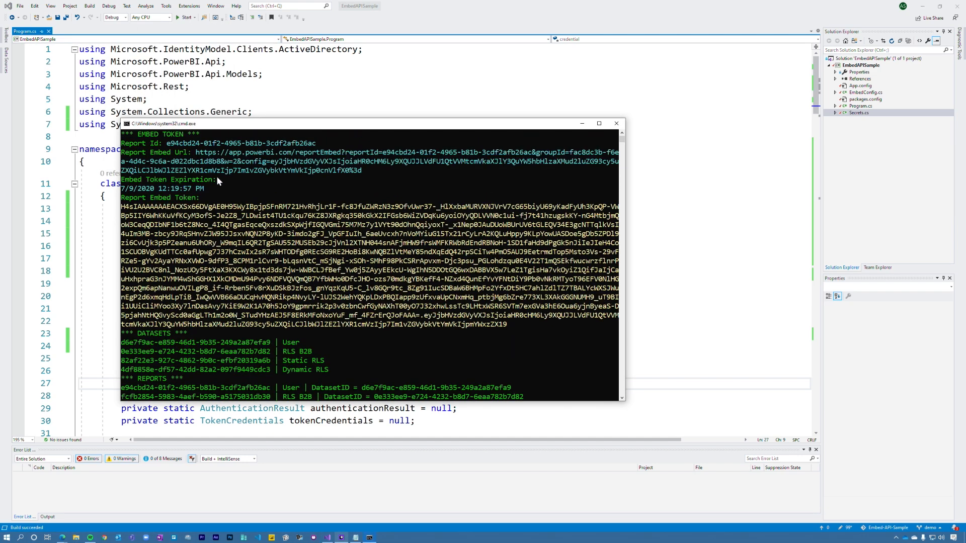
left_click_drag(195, 152, 358, 177)
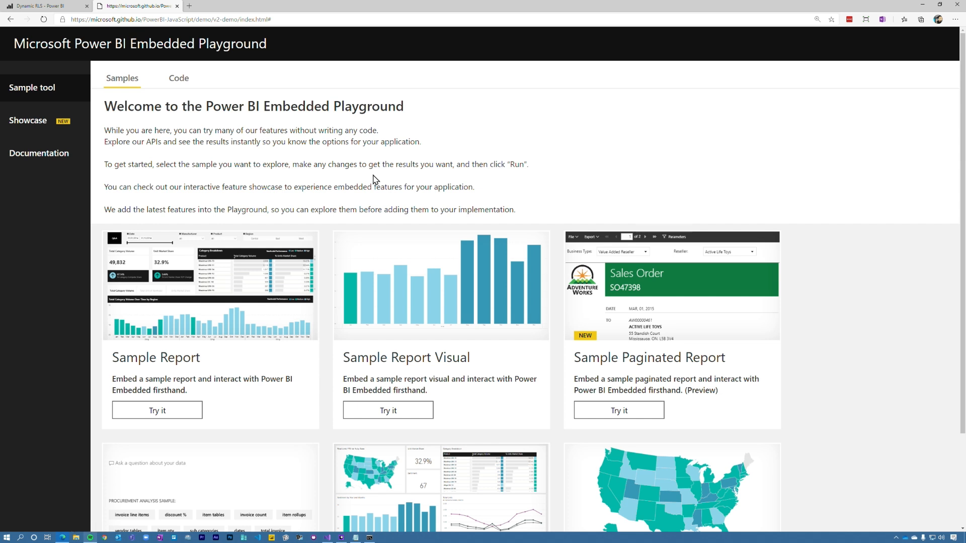
mouse_move(198, 425)
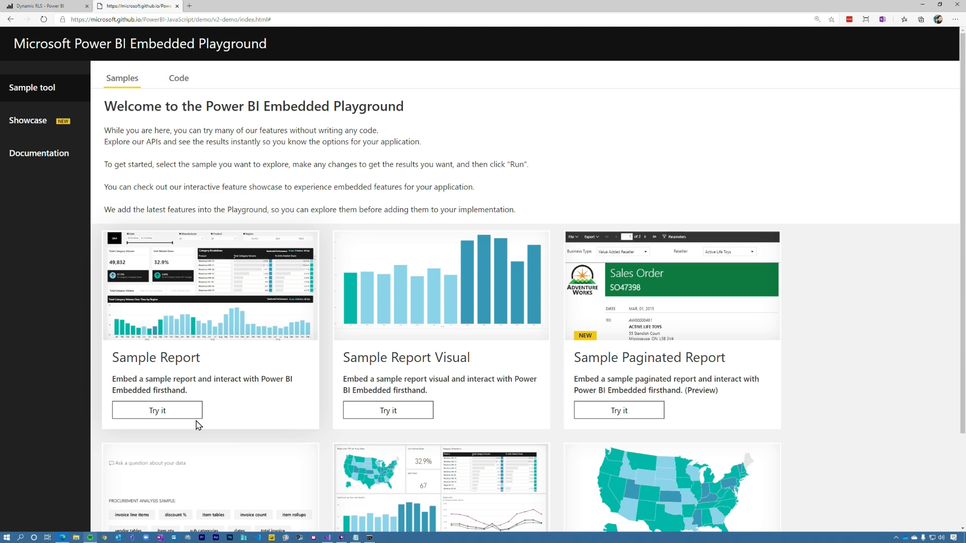
Start the sample report setup with report ID e94cbd24-01f2-4965-b81b-3cdf2afb26ac and the copied token
left_click(178, 78)
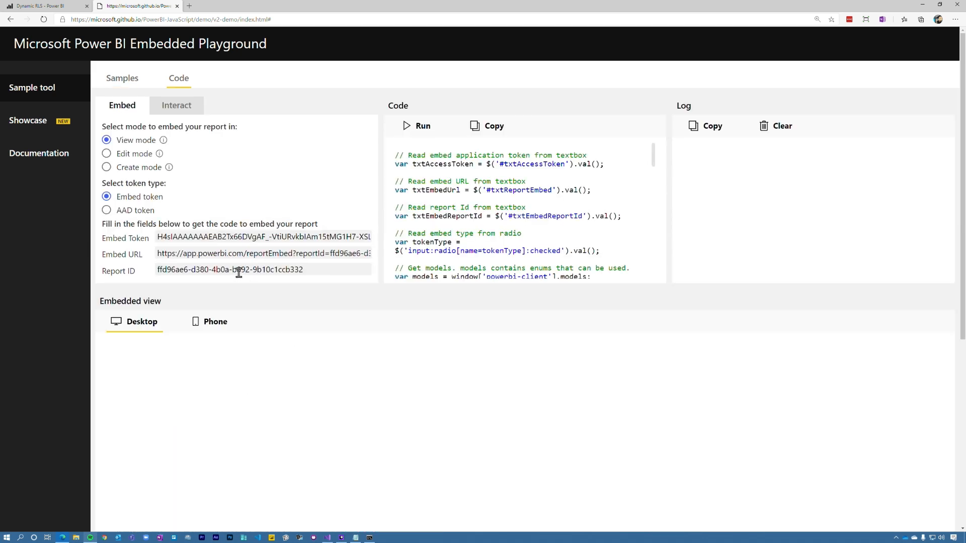
left_click(263, 253)
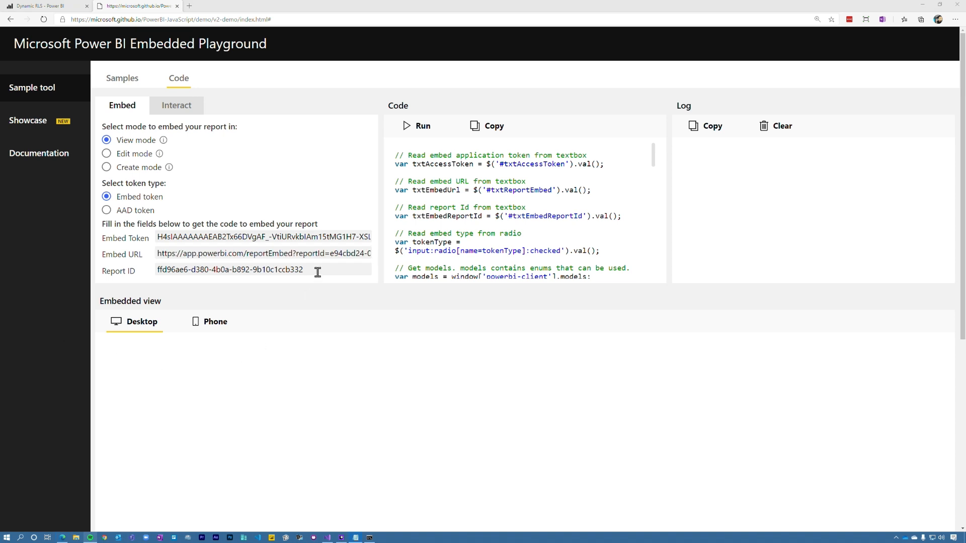
type("e94cbd24-01f2-4965-b81b-3cdf2afb26ac")
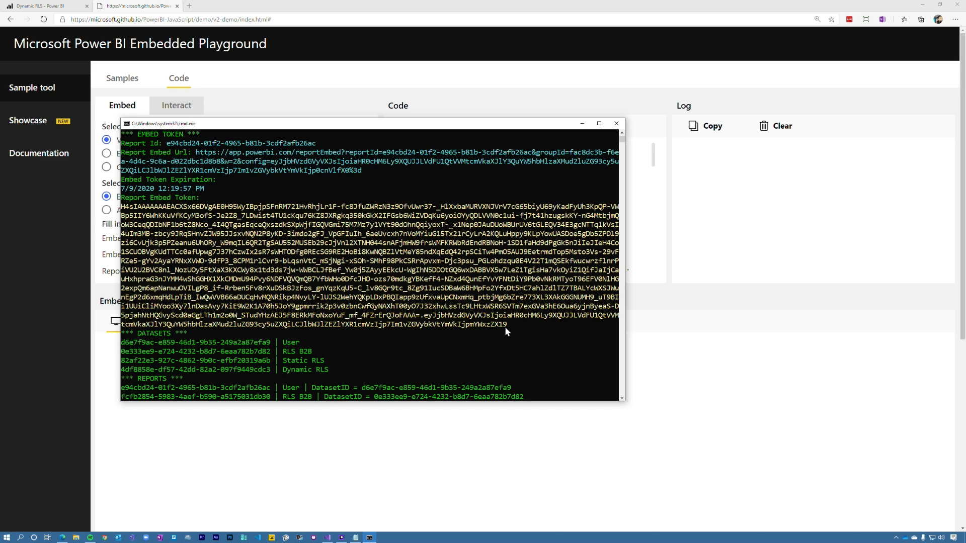
left_click(616, 123)
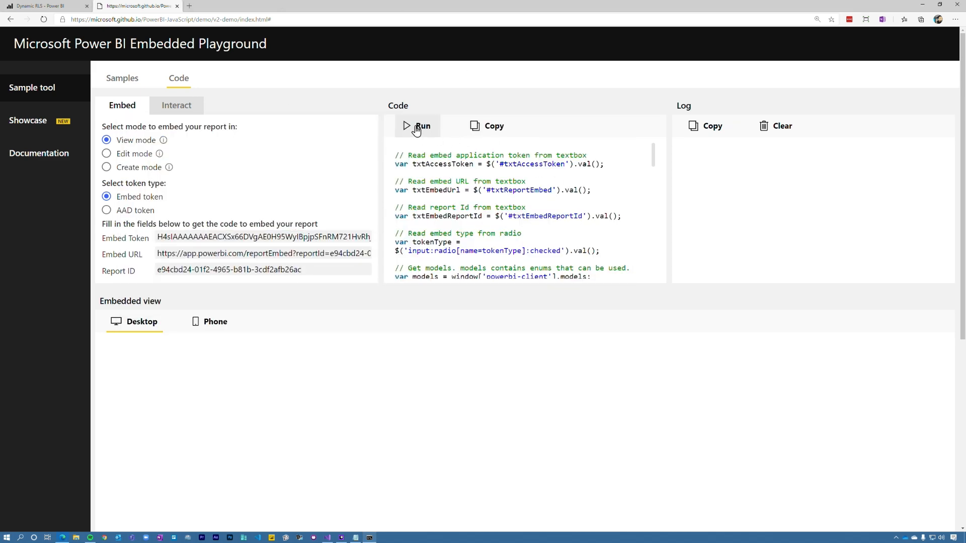
Run the embed code and inspect the USERPRINCIPALNAME() card showing a GUID identity
left_click(417, 126)
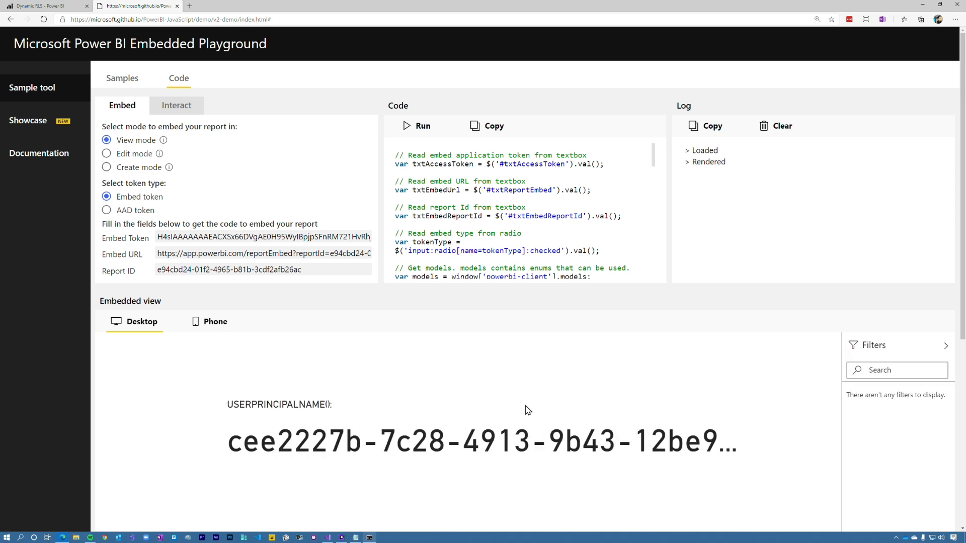
mouse_move(279, 444)
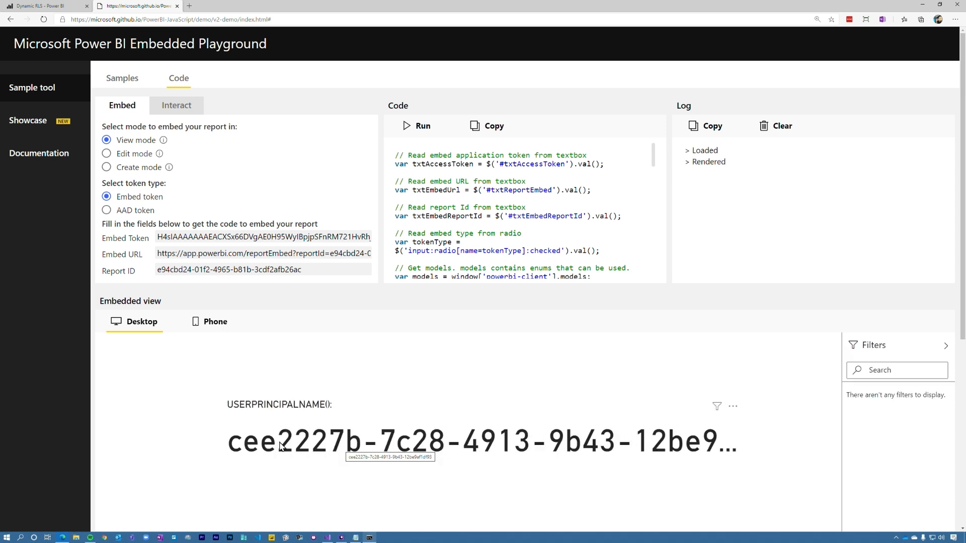
left_click(176, 104)
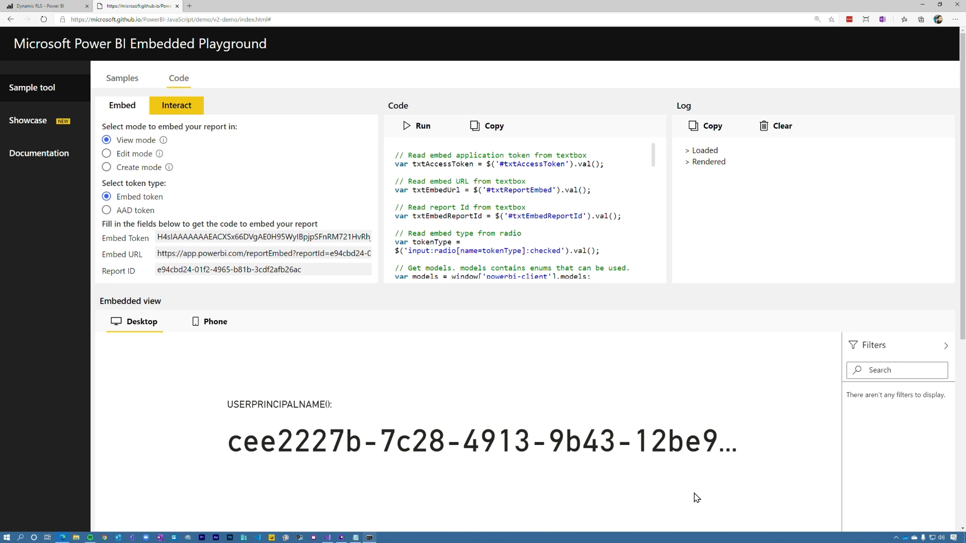
mouse_move(590, 455)
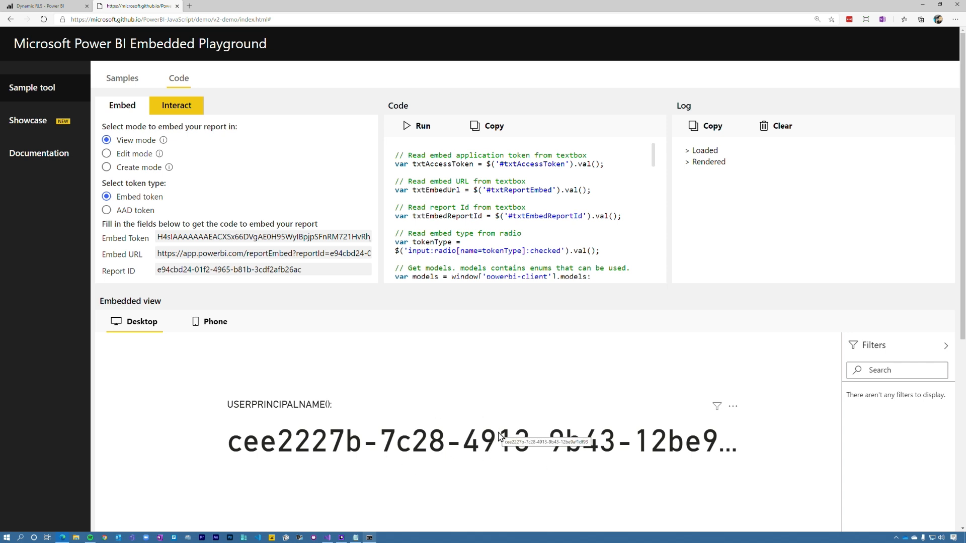
mouse_move(519, 342)
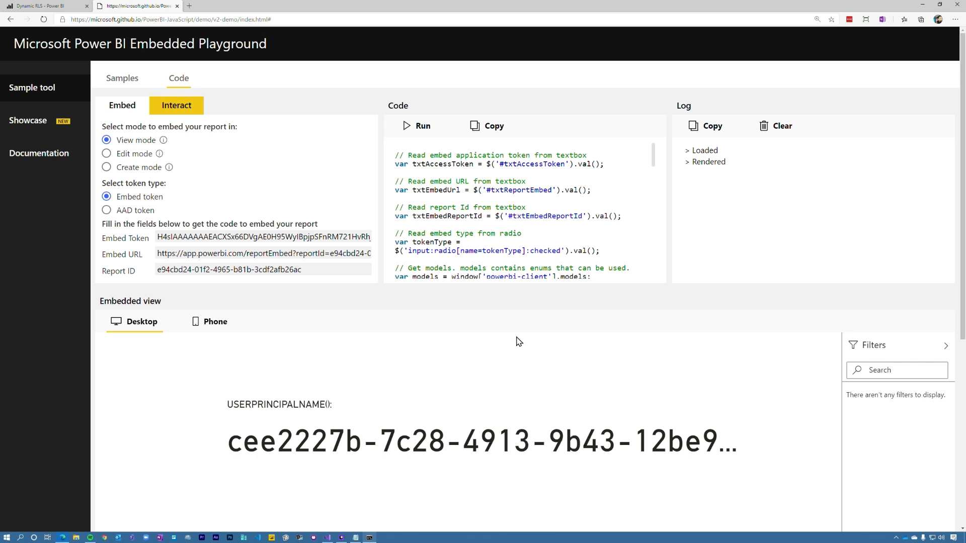
mouse_move(470, 453)
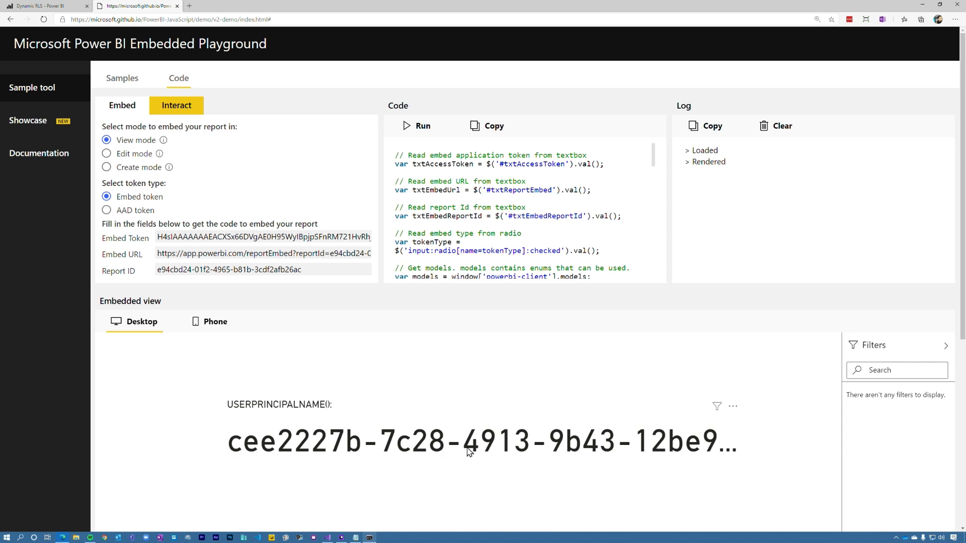
mouse_move(427, 399)
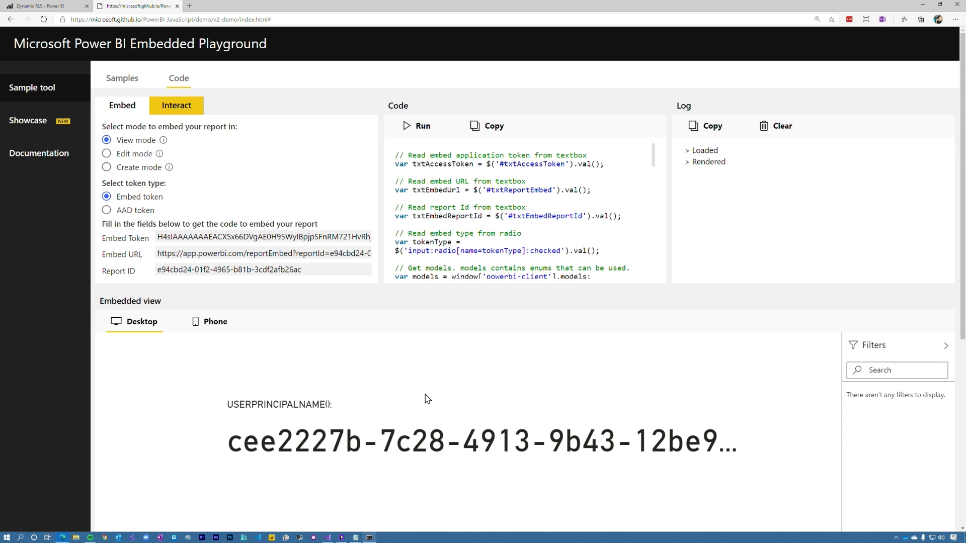
Scroll Program.cs down to the RLS branch building EffectiveIdentity with the Salesperson role
left_click(41, 6)
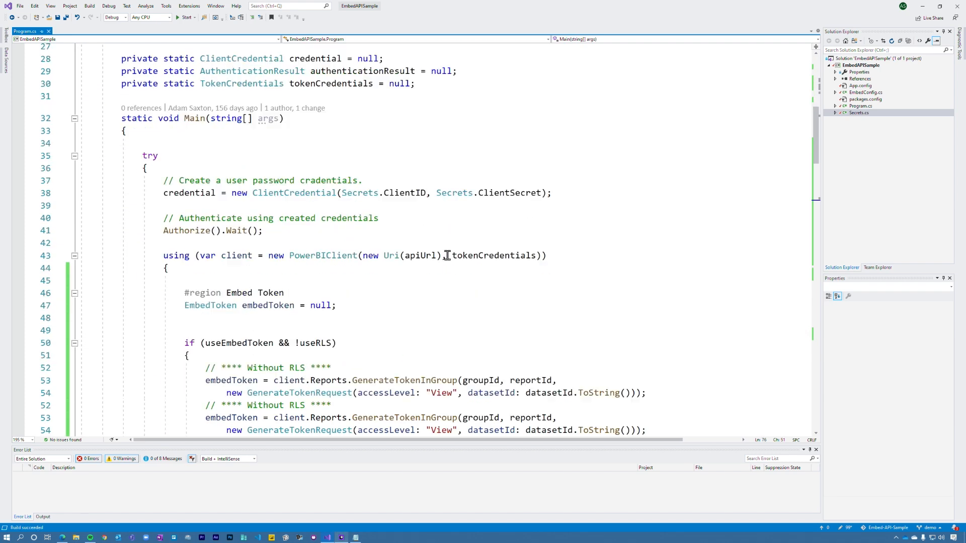
scroll("down", 3)
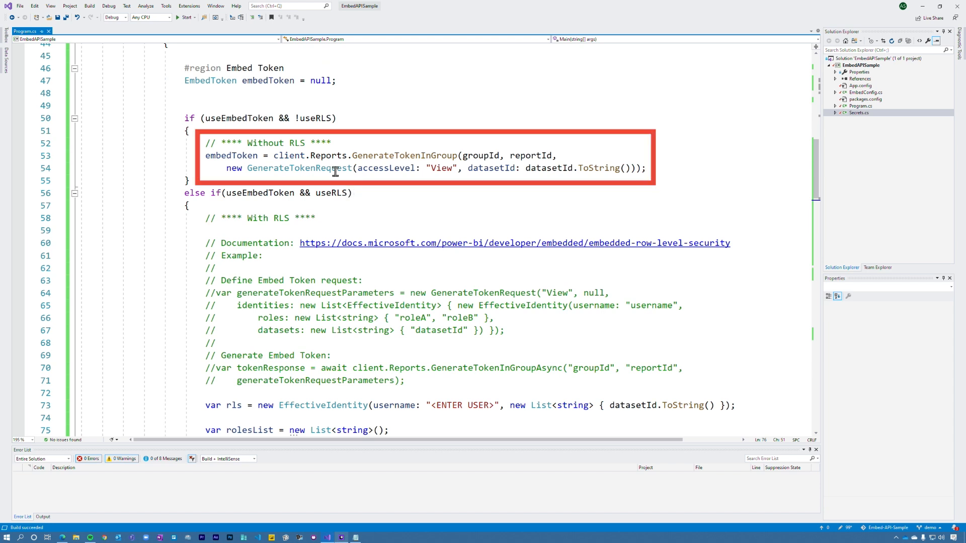
mouse_move(465, 242)
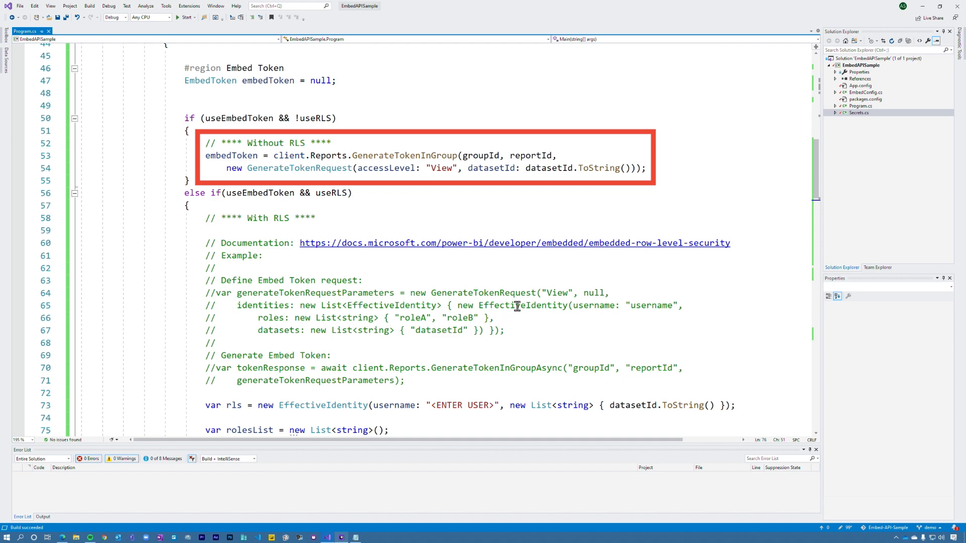
scroll("down", 3)
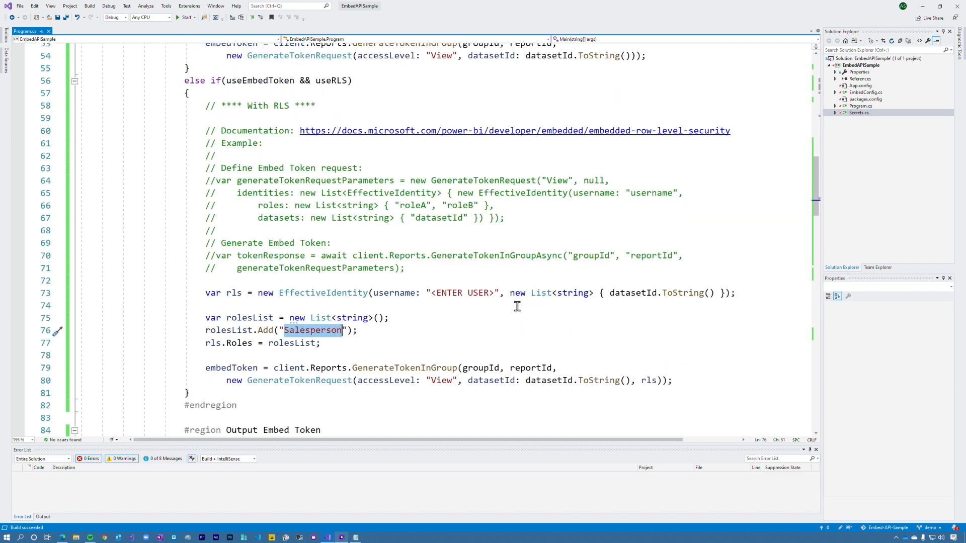
scroll("down", 3)
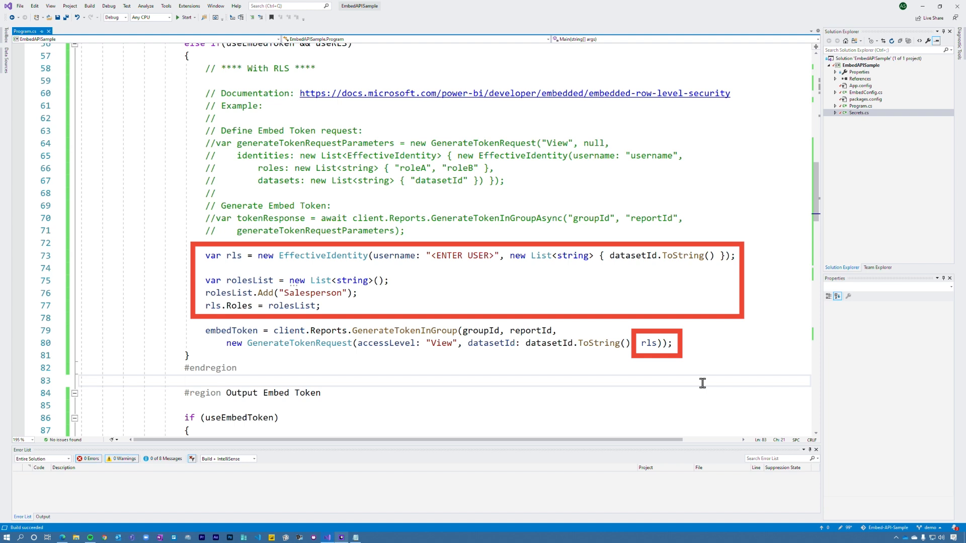
left_click(184, 380)
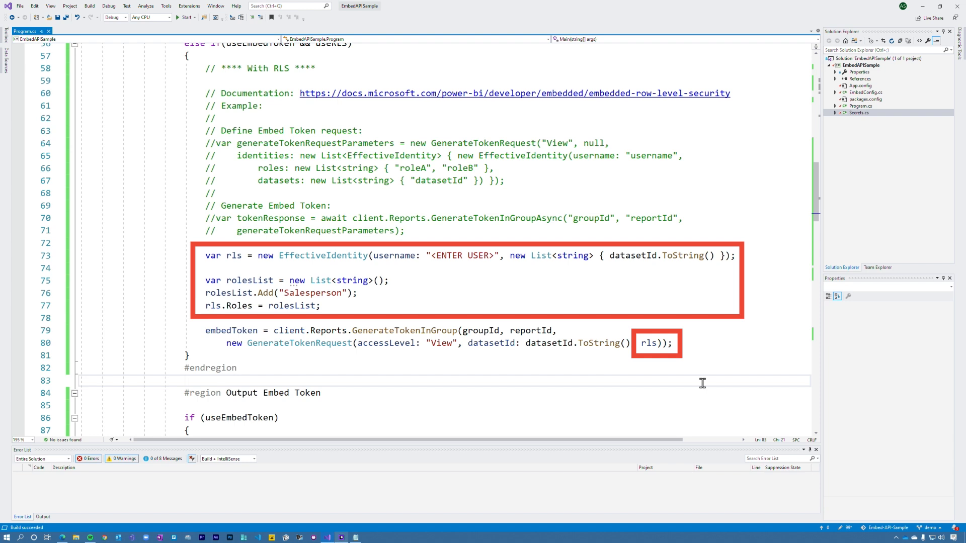
left_click(184, 381)
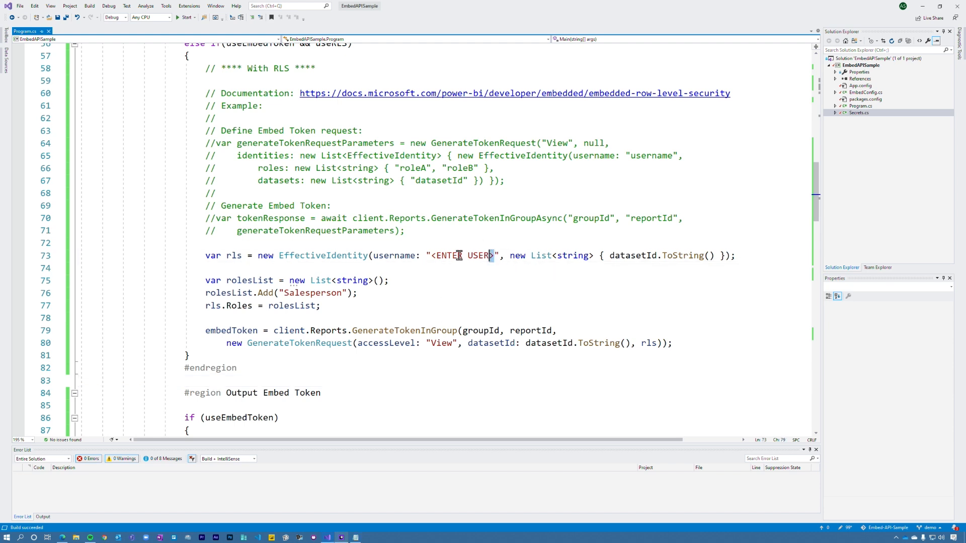
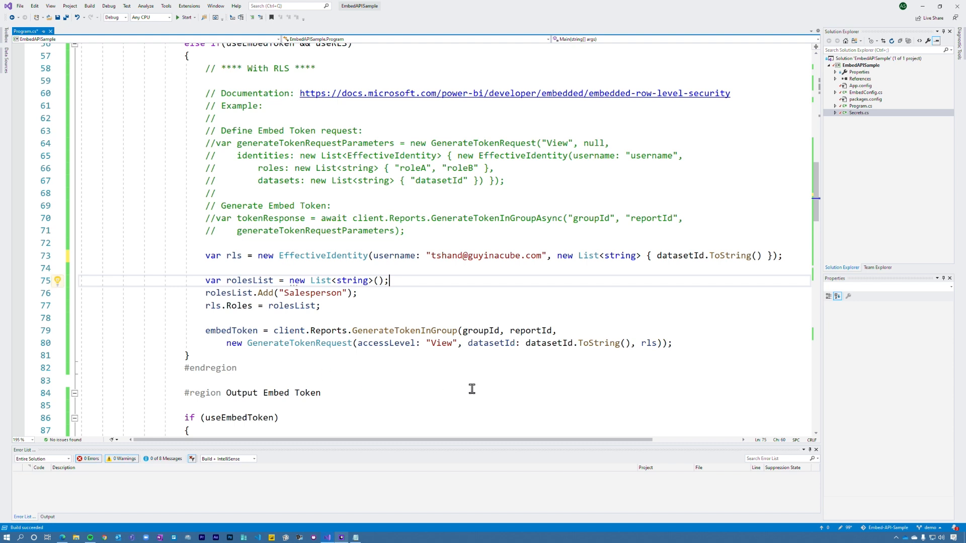
mouse_move(652, 343)
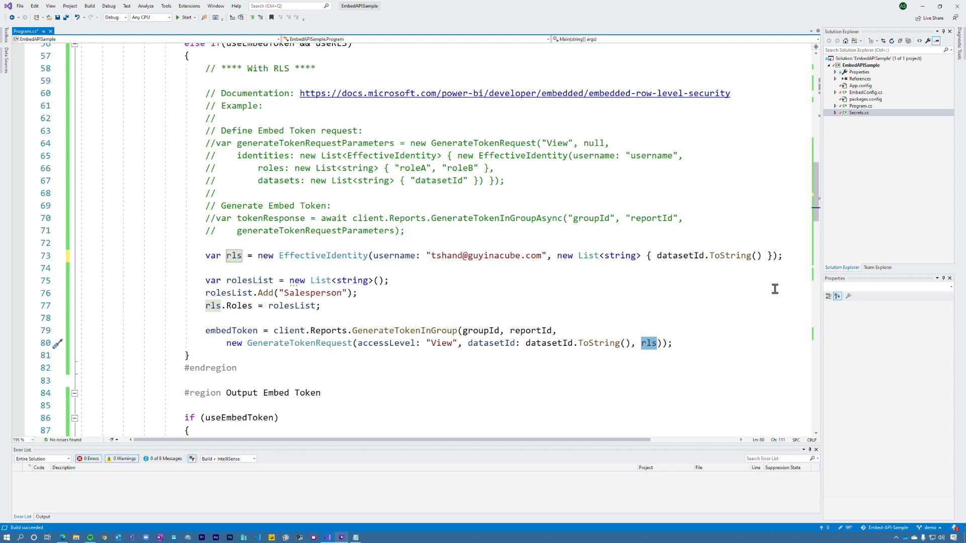
mouse_move(543, 307)
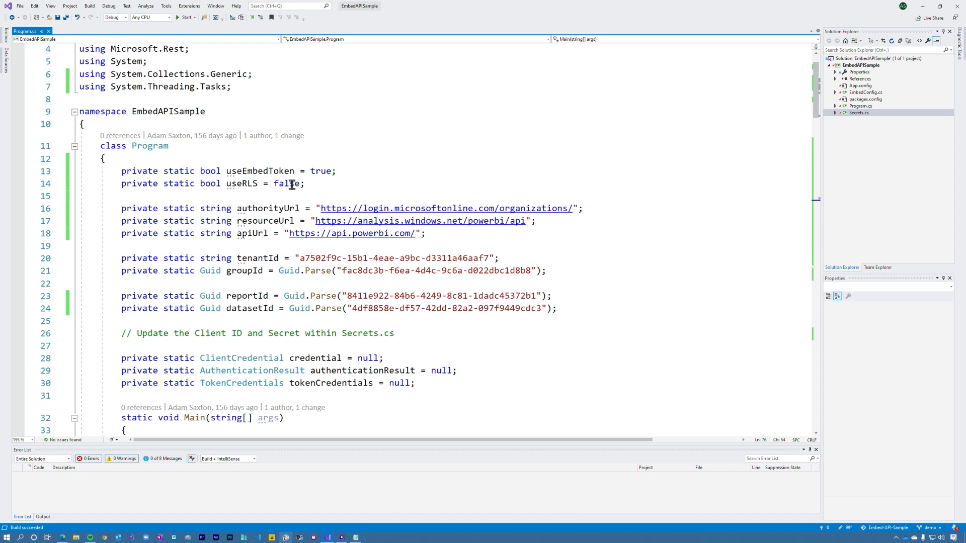
Set useRLS to true and run the console app to generate an RLS embed token
type("t")
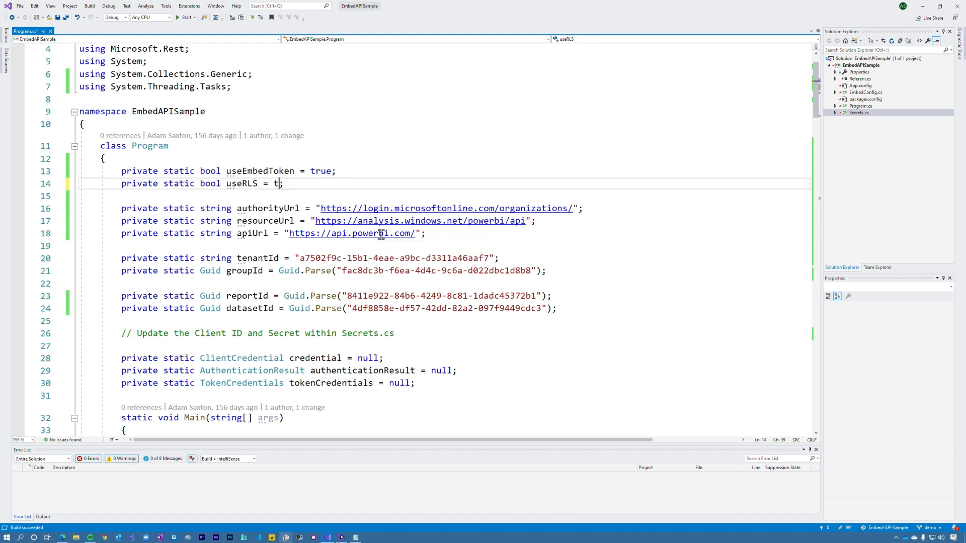
type("rue")
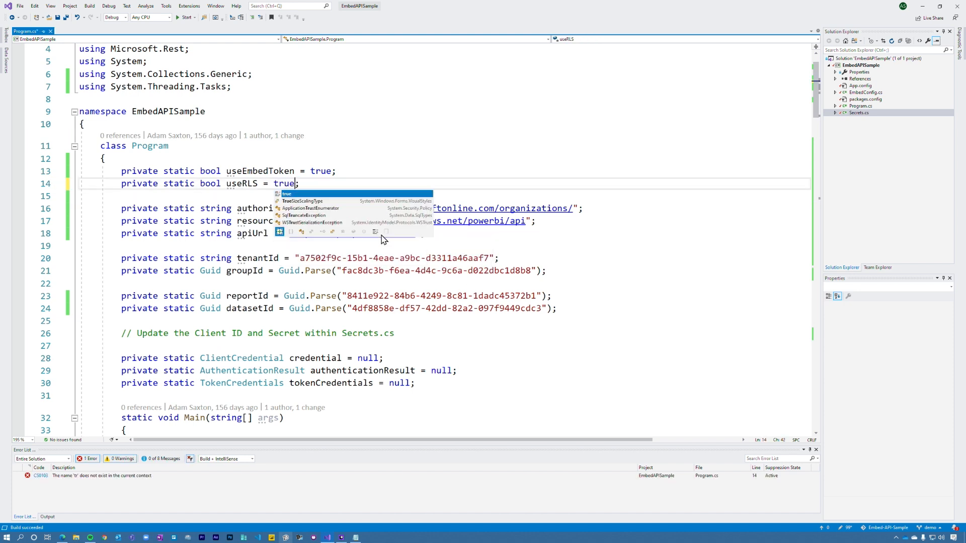
scroll("down", 3)
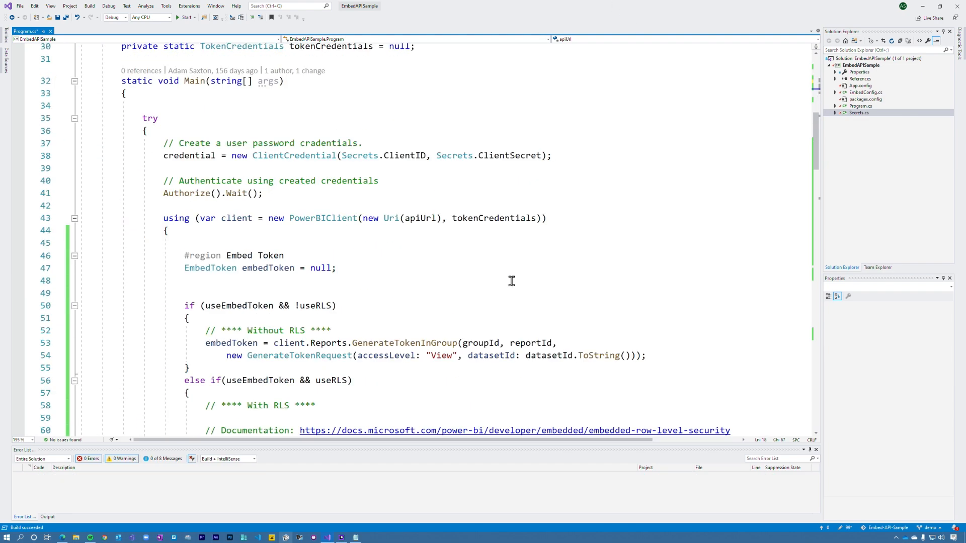
scroll("down", 3)
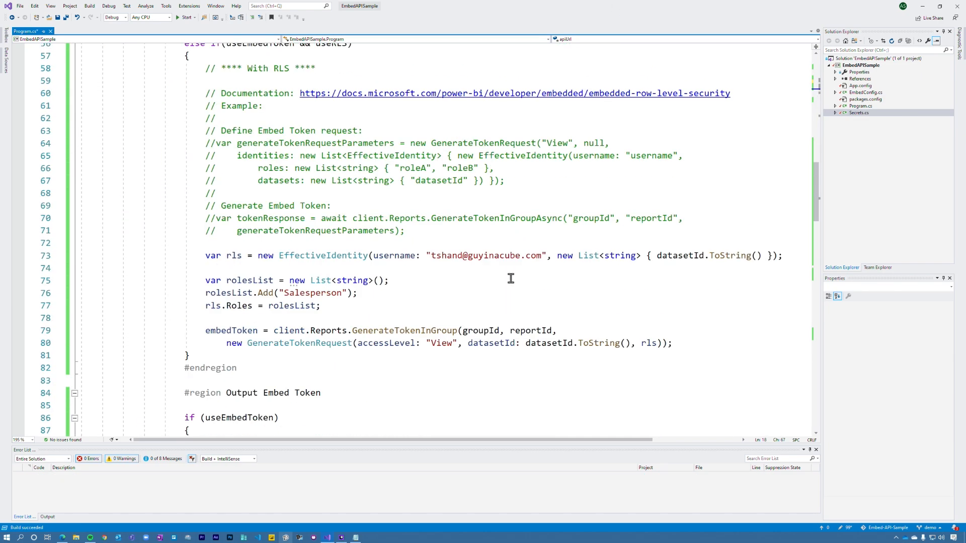
scroll("down", 3)
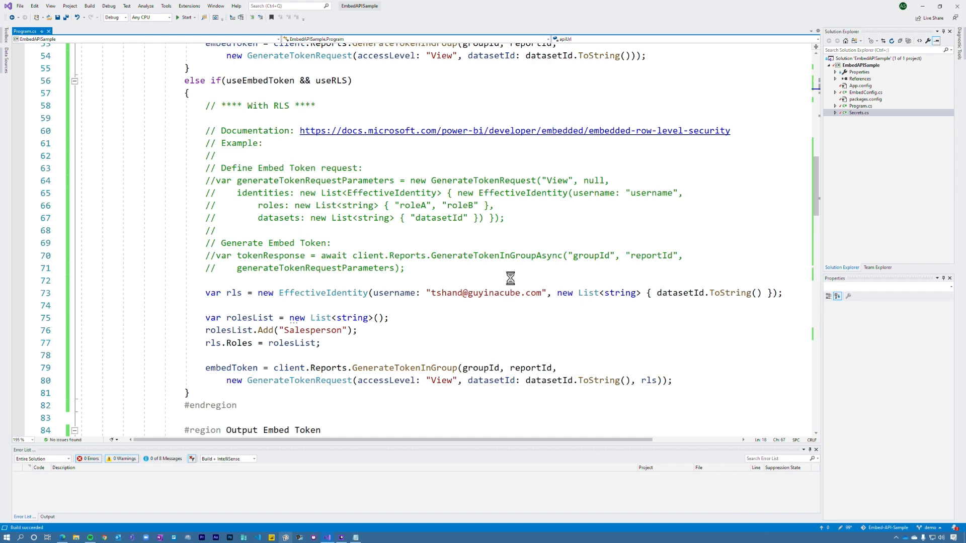
left_click(109, 6)
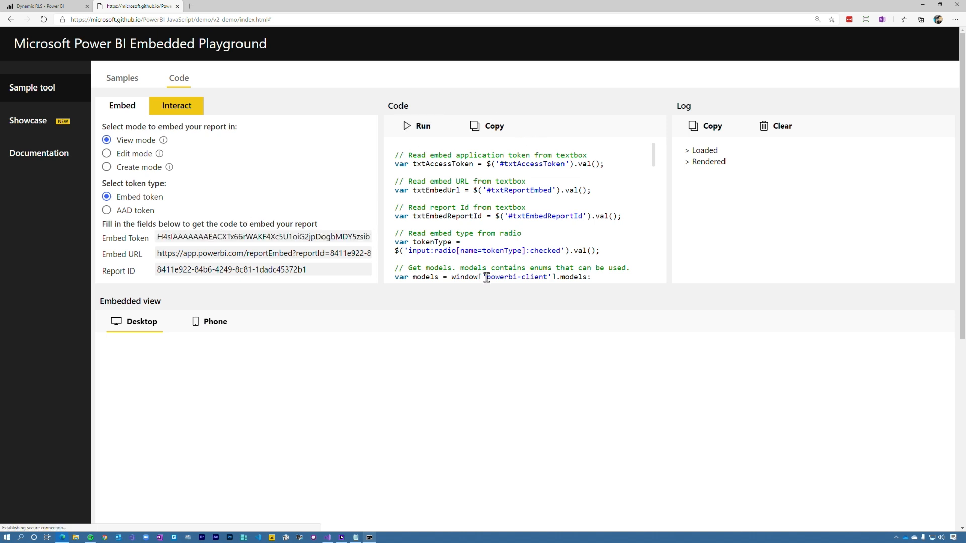
Embed the report with the RLS token, showing Taj Shand's $65,230.75 across 97 orders
left_click(415, 126)
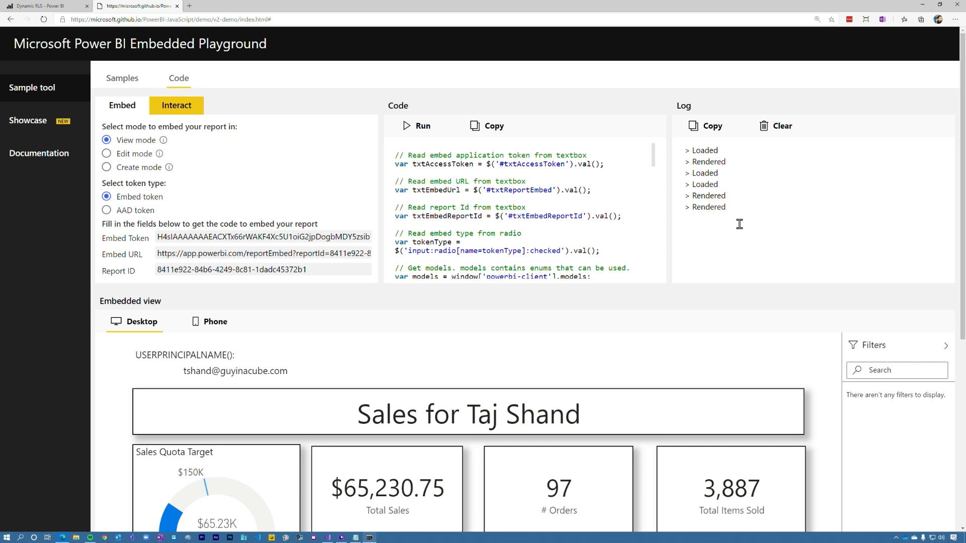
mouse_move(660, 358)
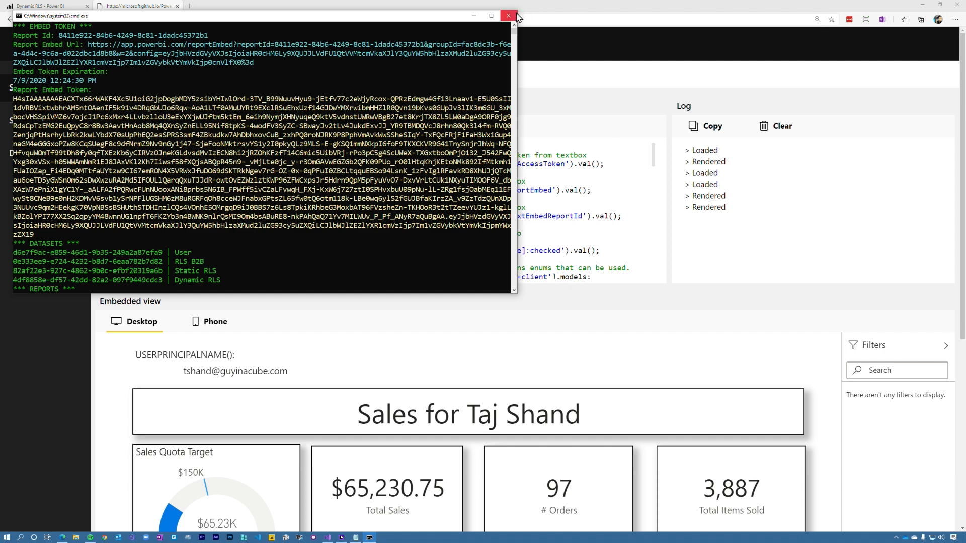
Replace the EffectiveIdentity username in Program.cs with 'insaneamazing'
left_click(508, 15)
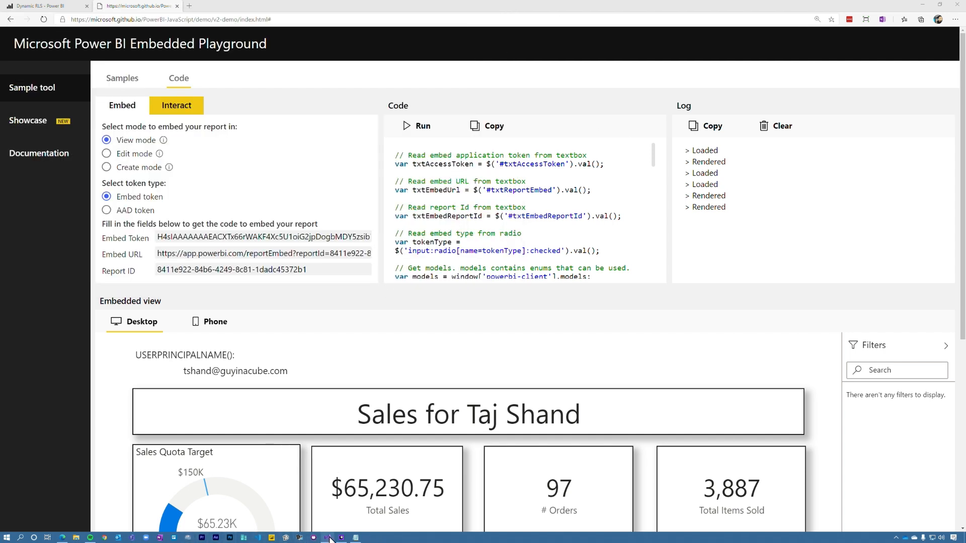
left_click(355, 538)
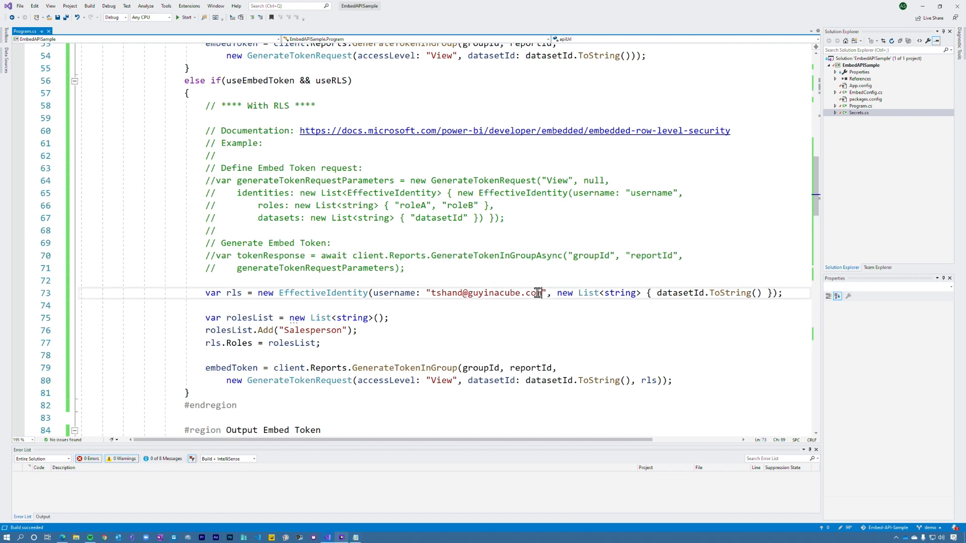
double_click(486, 292)
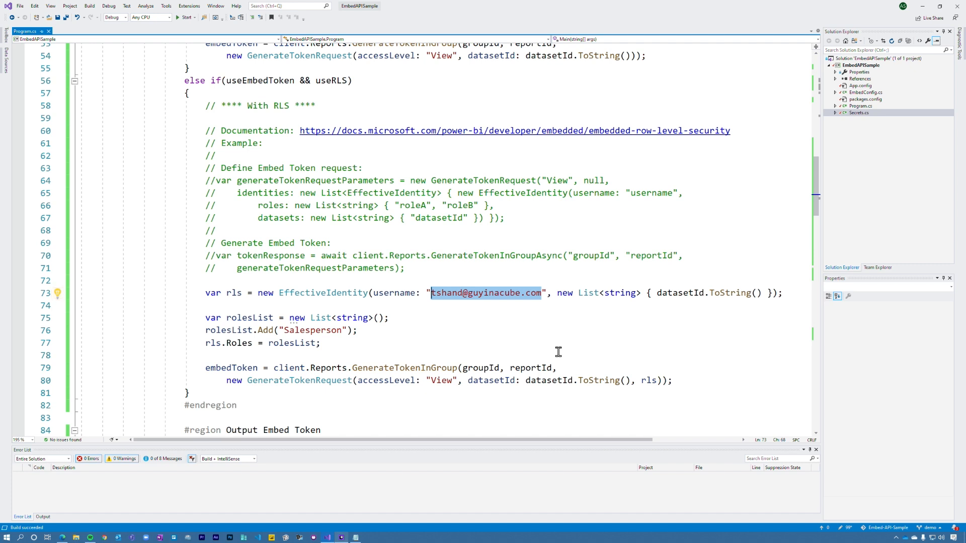
type("insaneamazing")
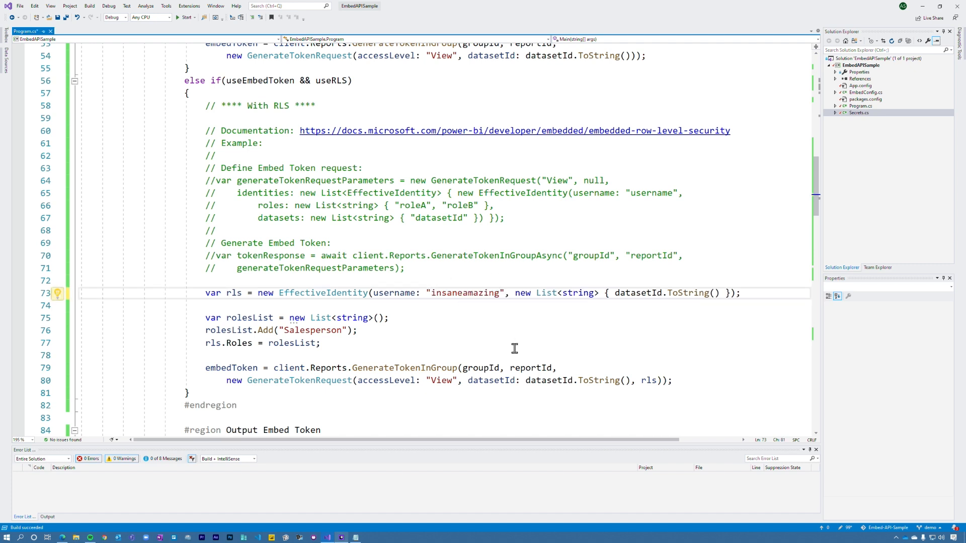
mouse_move(508, 347)
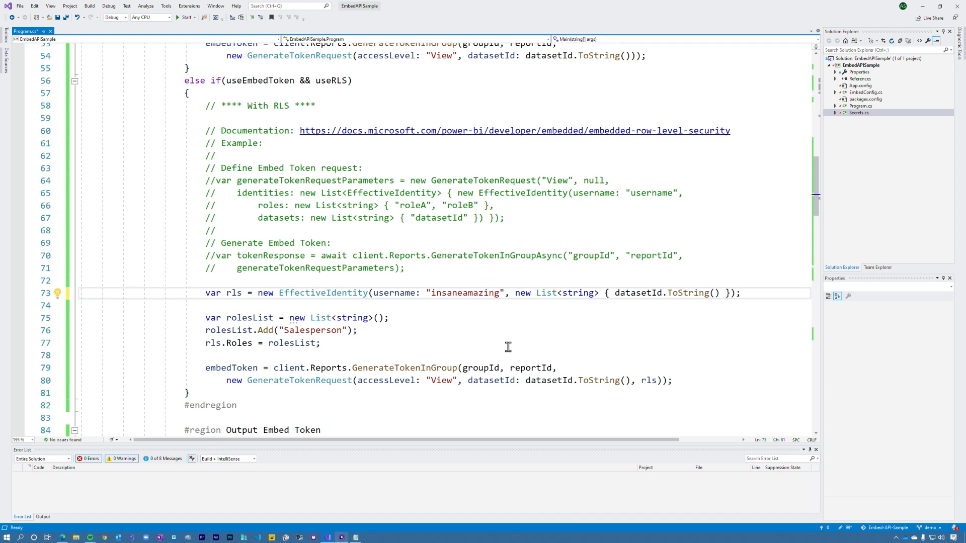
mouse_move(377, 401)
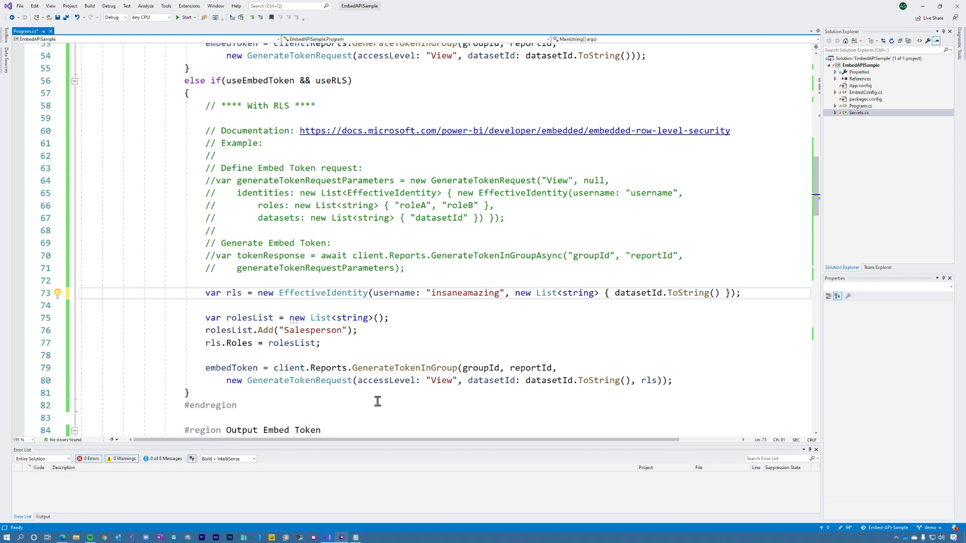
mouse_move(267, 135)
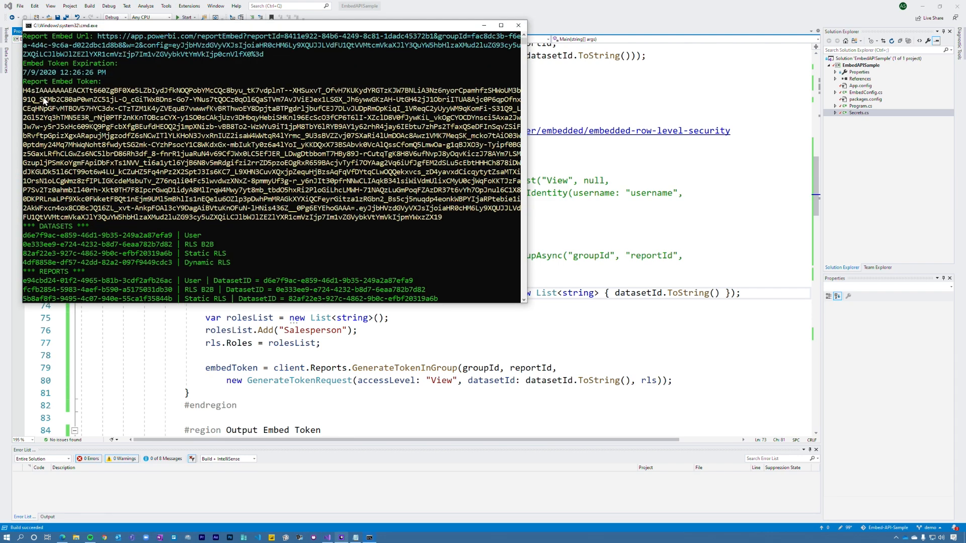
mouse_move(406, 313)
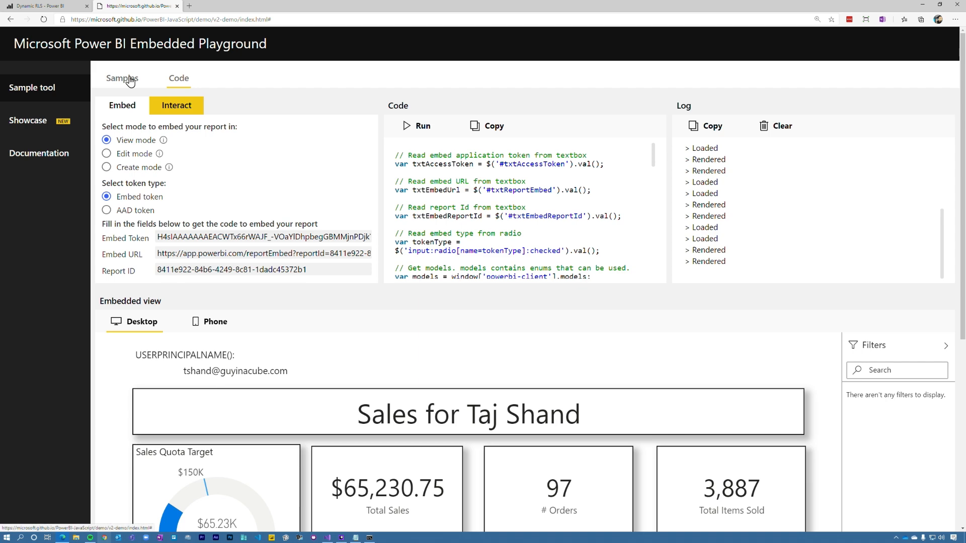
Copy the new insaneamazing embed token and report embed URL from the console
left_click(122, 79)
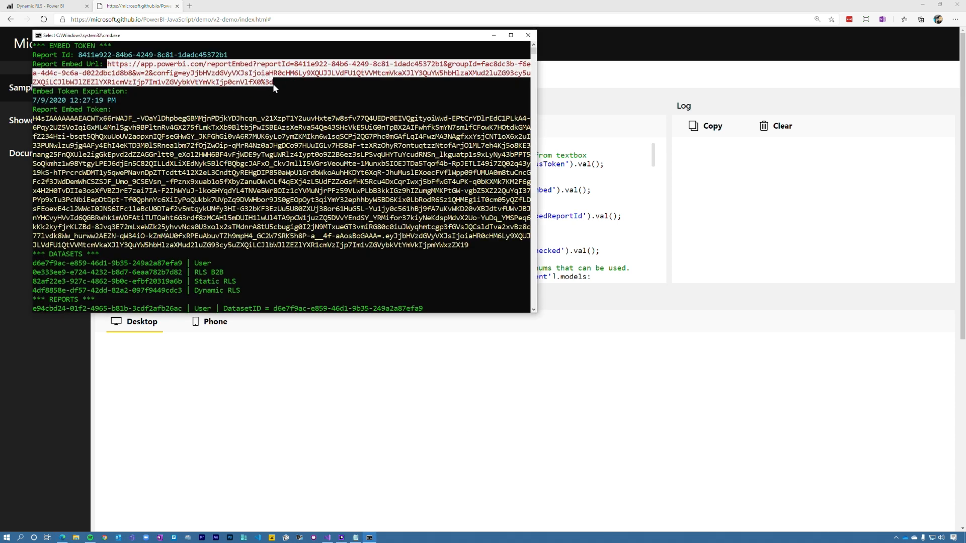
left_click(527, 36)
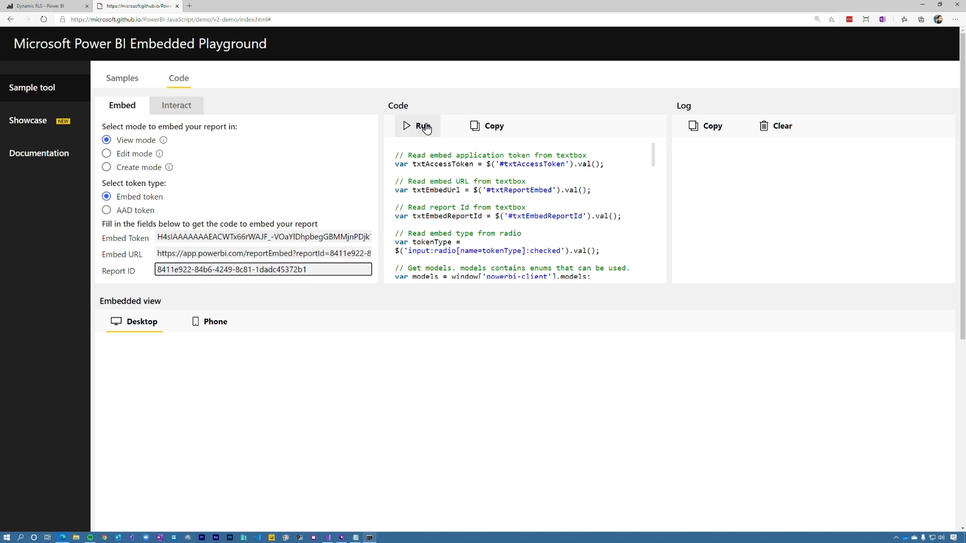
Re-embed the report, showing USERPRINCIPALNAME insaneamazing and Amy Trefl's $2,076,721.30 sales
left_click(417, 126)
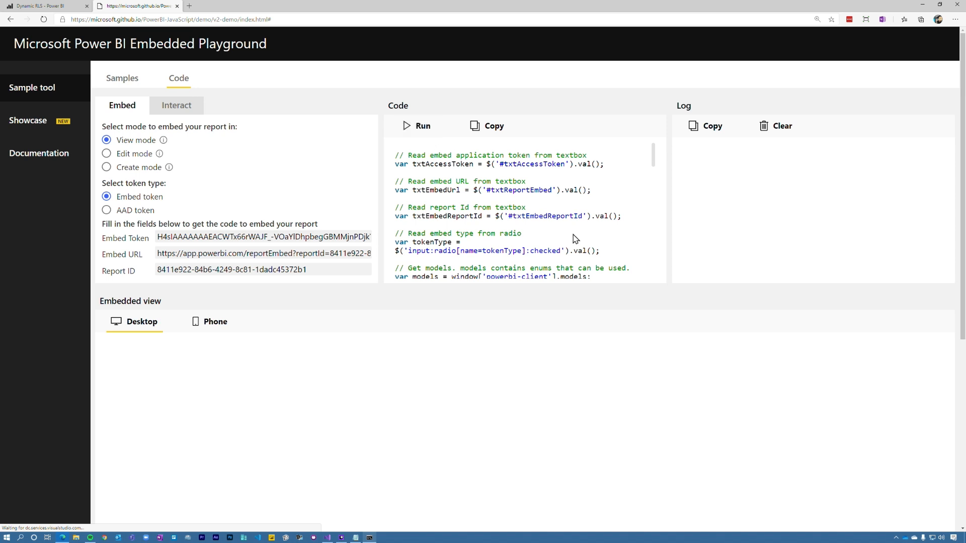
left_click(417, 126)
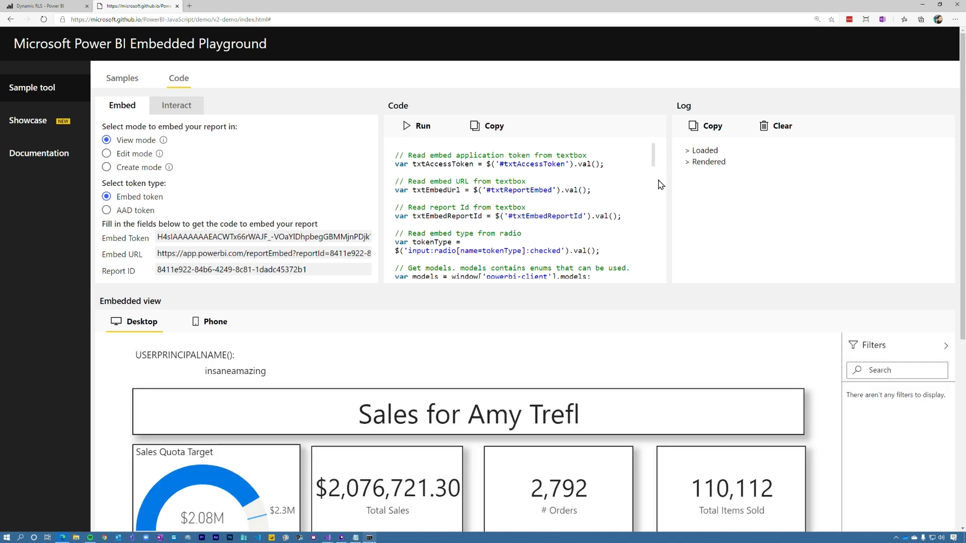
left_click(176, 104)
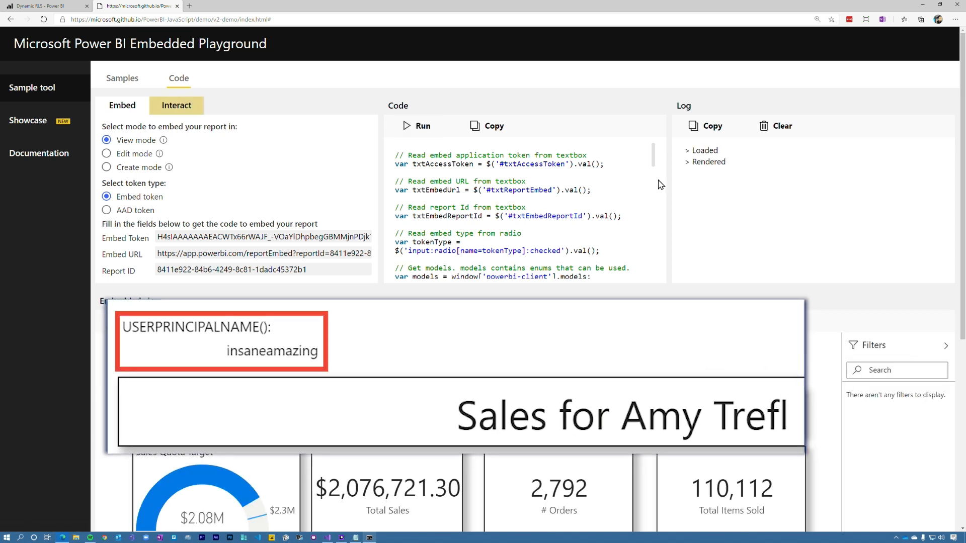
left_click(176, 105)
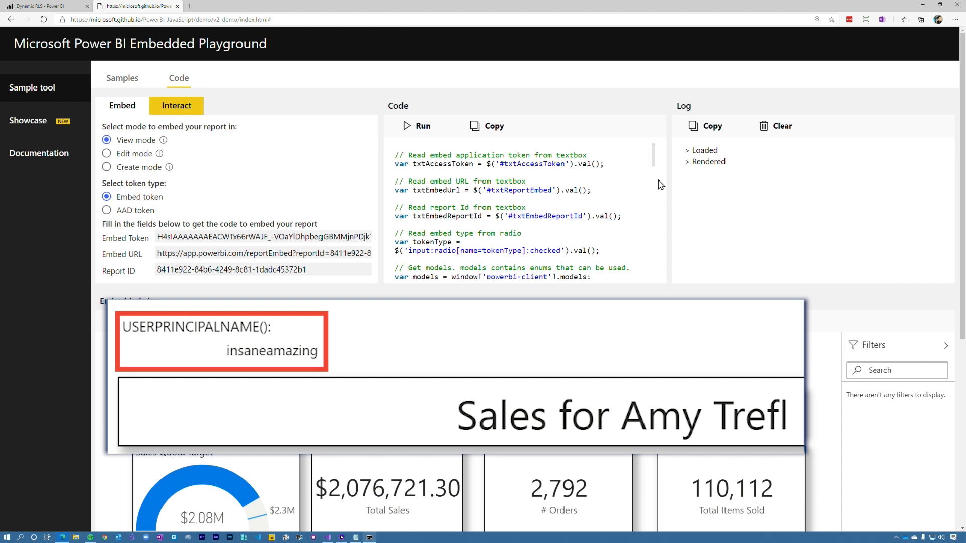